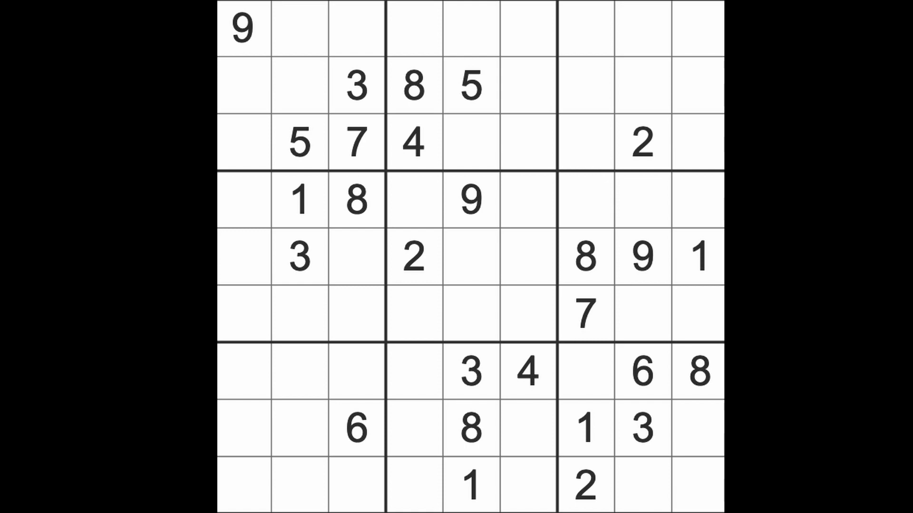
mouse_move(413, 192)
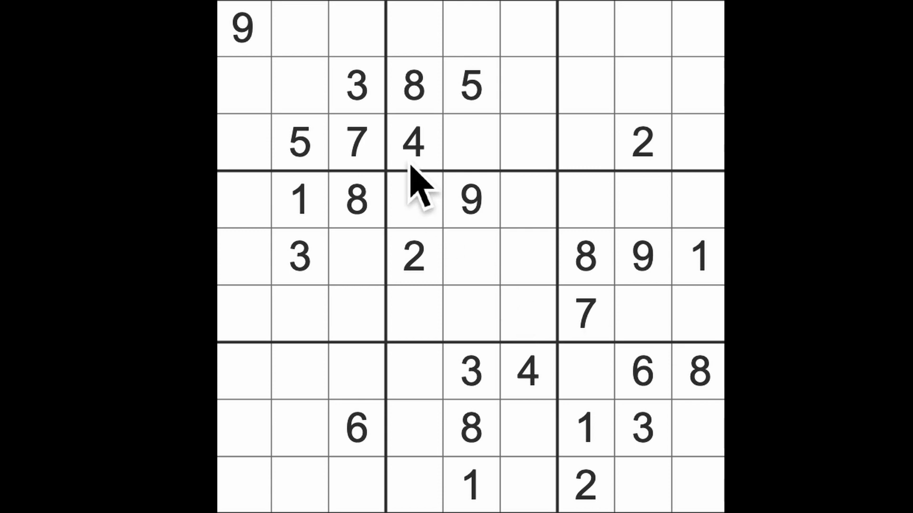
Enter a 3 in the bottom-left corner and 8s in the bottom and third rows.
left_click(355, 257)
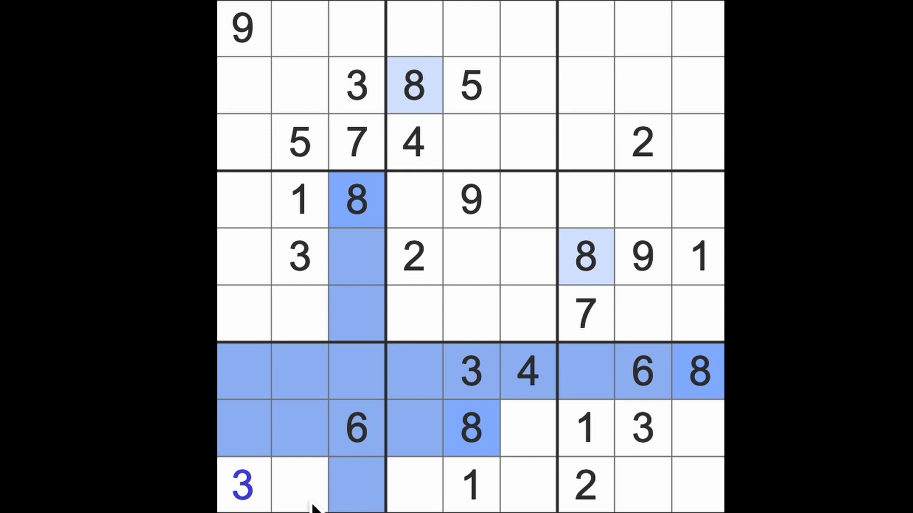
left_click(298, 486)
type("8")
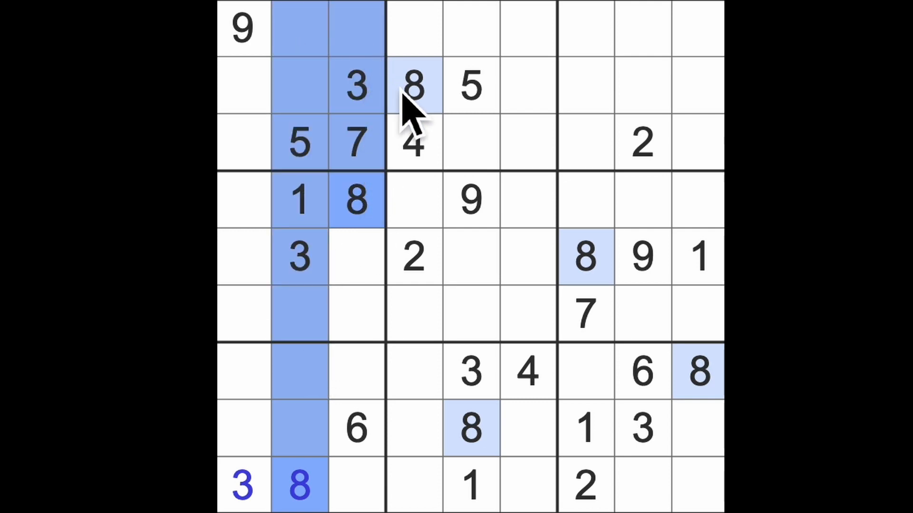
left_click(241, 142)
type("8")
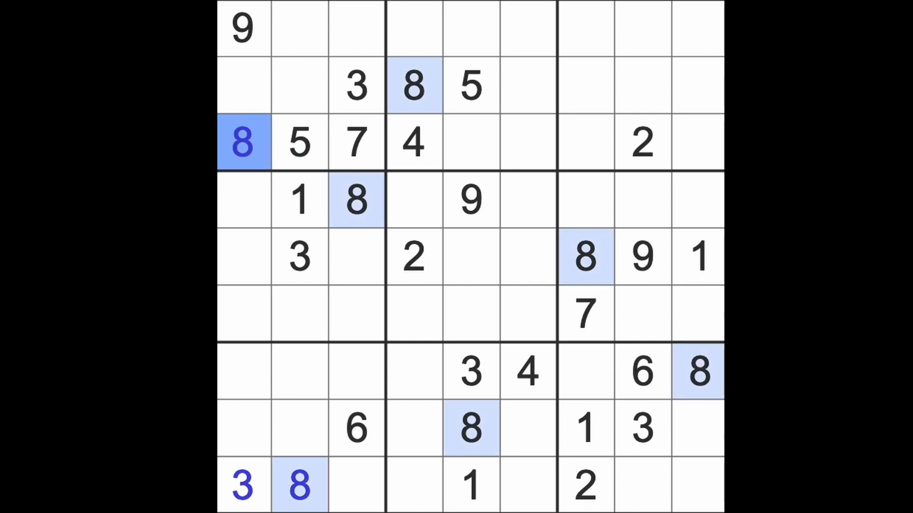
left_click(498, 143)
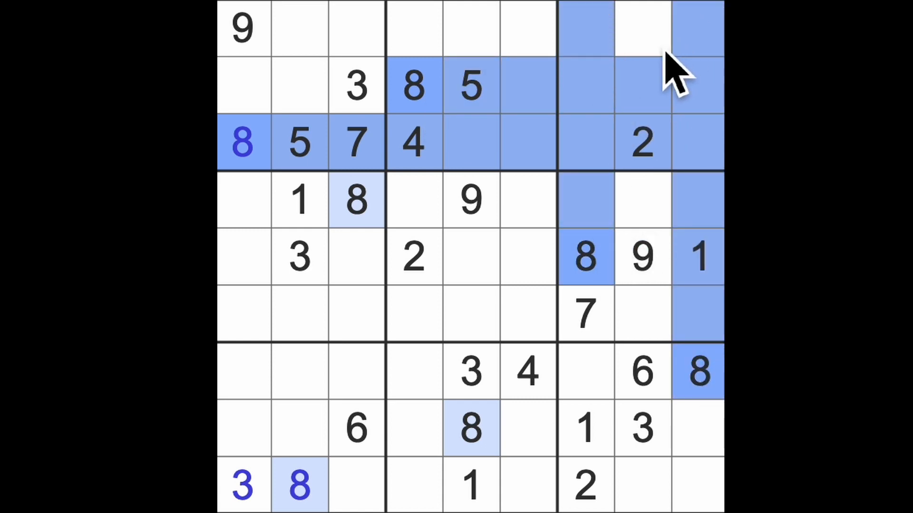
Place 8s in the top row and in the centre box.
left_click(640, 29)
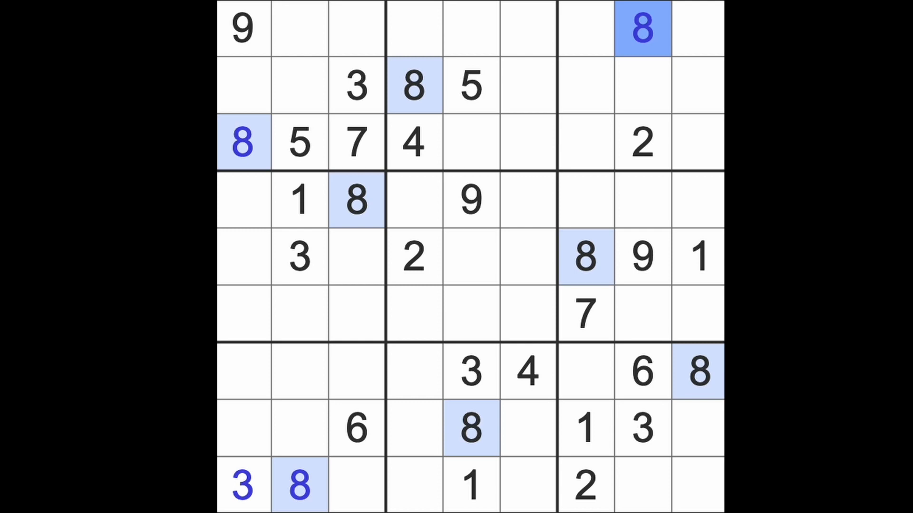
mouse_move(407, 245)
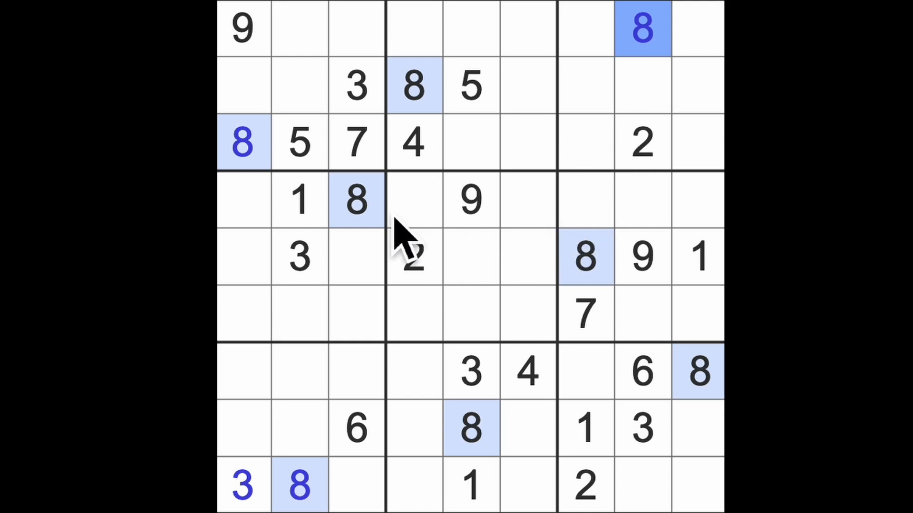
left_click(470, 429)
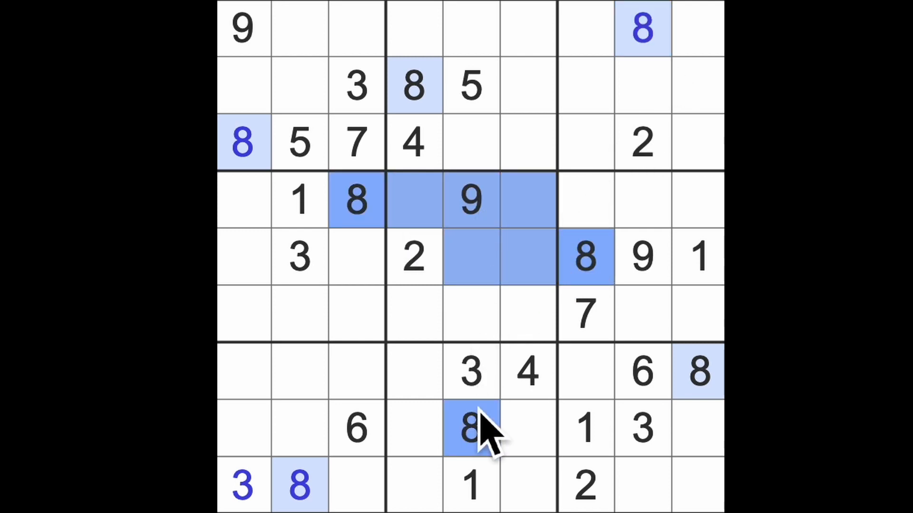
left_click(527, 314)
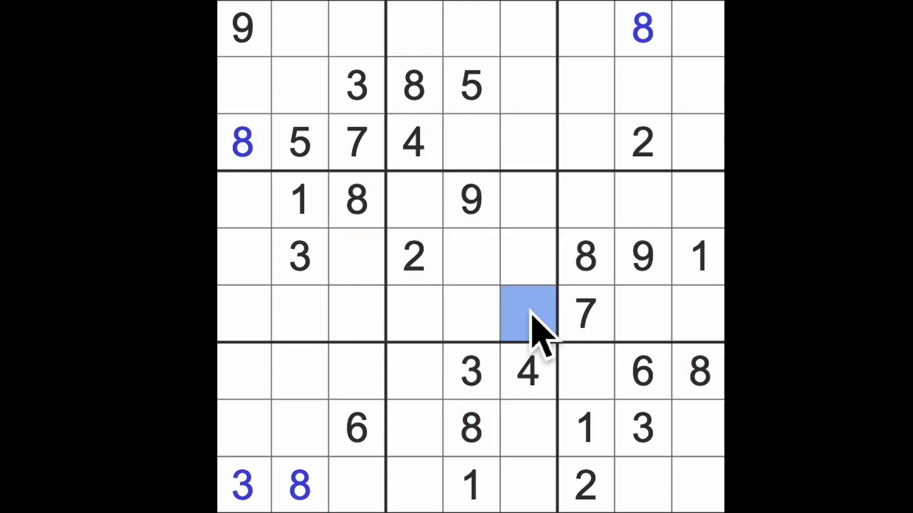
left_click(525, 314)
type("8")
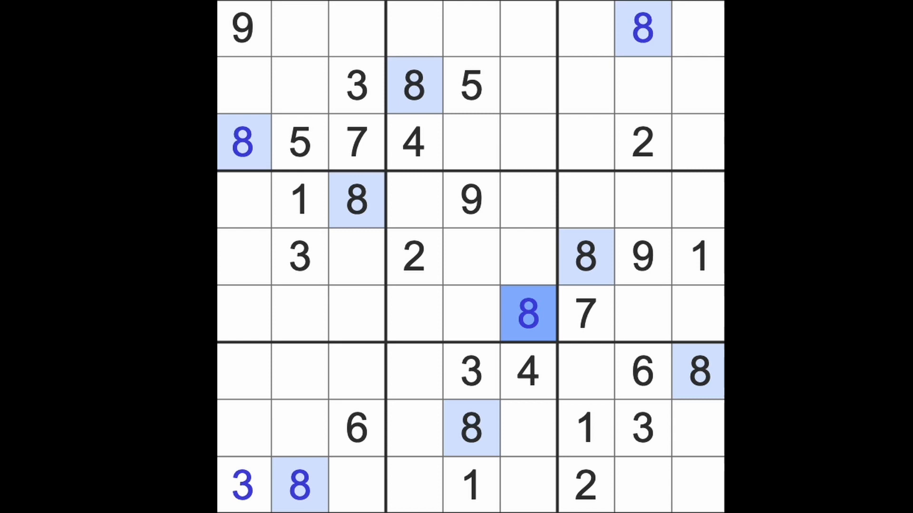
Check the existing 1s, then enter 1s in a centre-box cell and a top-middle-box cell.
left_click(299, 200)
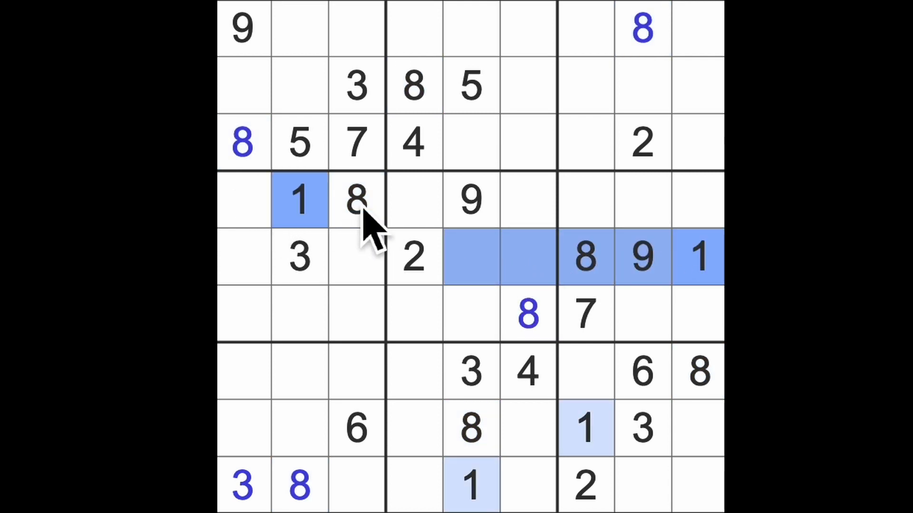
left_click(413, 315)
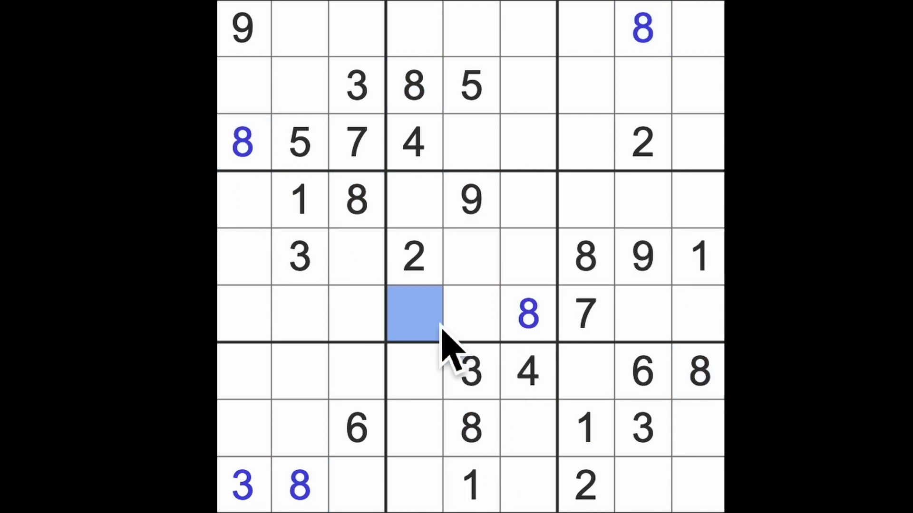
type("1")
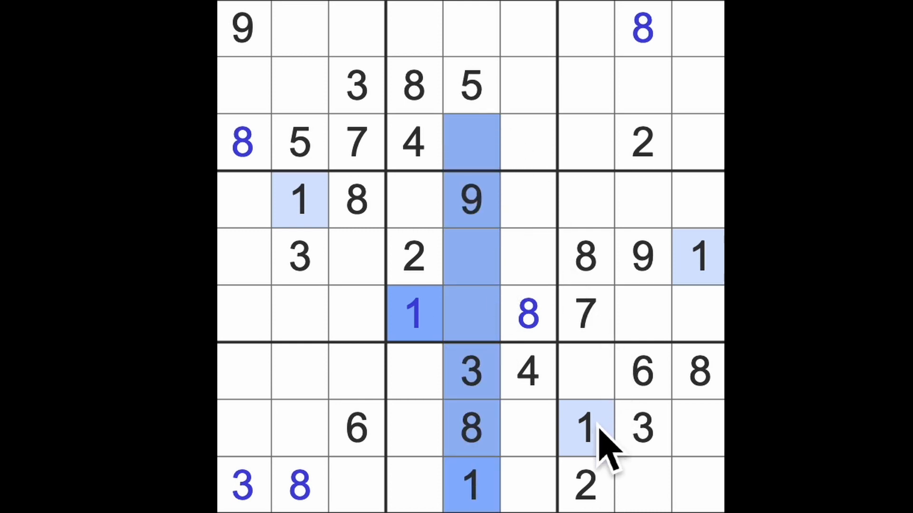
left_click(529, 143)
type("1")
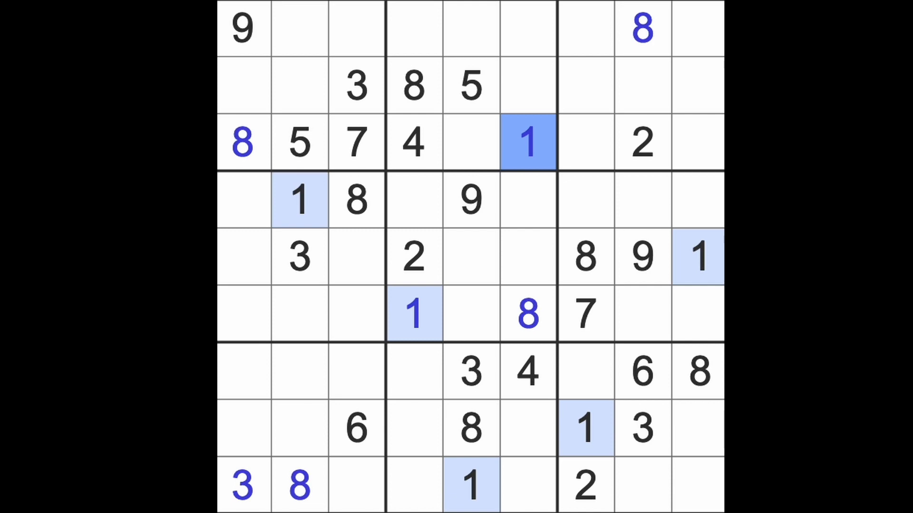
left_click(641, 143)
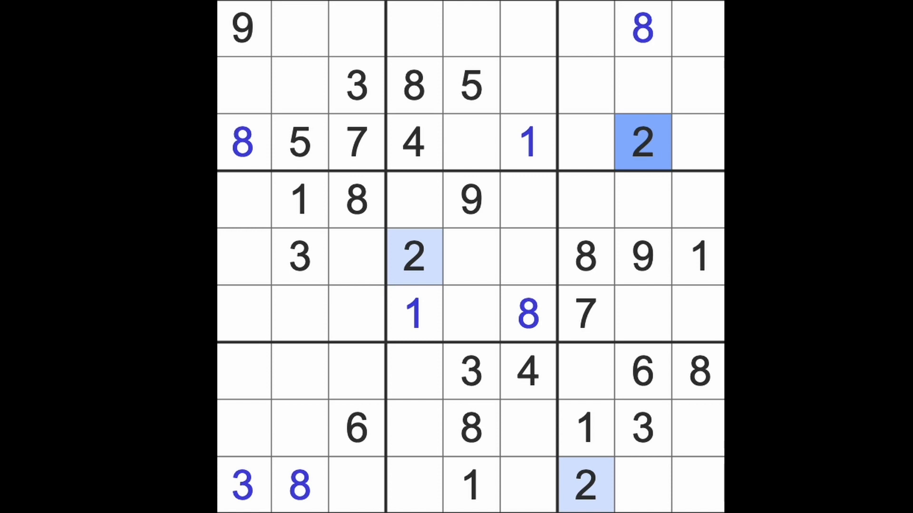
mouse_move(553, 262)
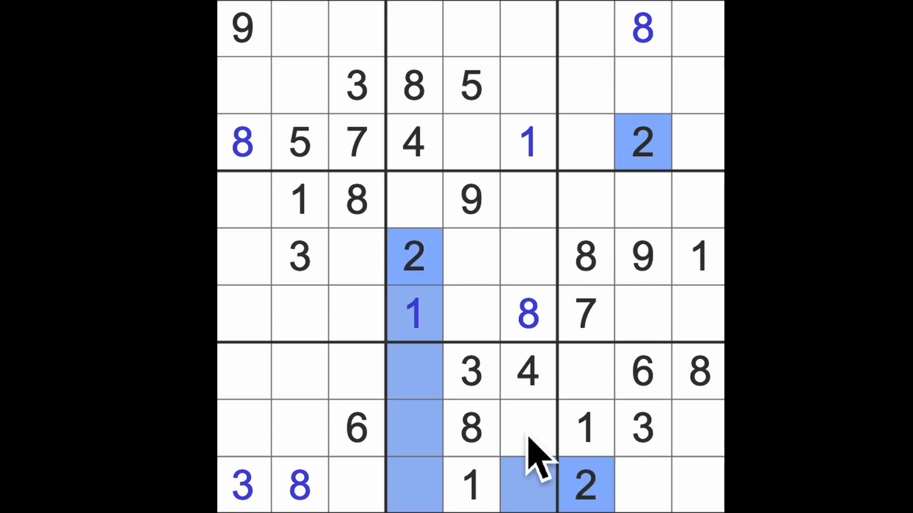
Enter a 2 in the bottom-middle box cell and in the top-middle box.
left_click(527, 428)
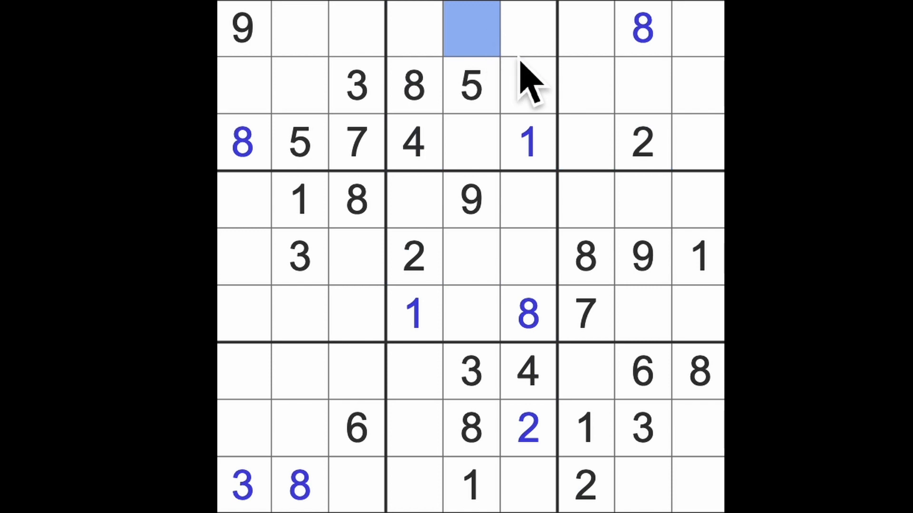
type("2")
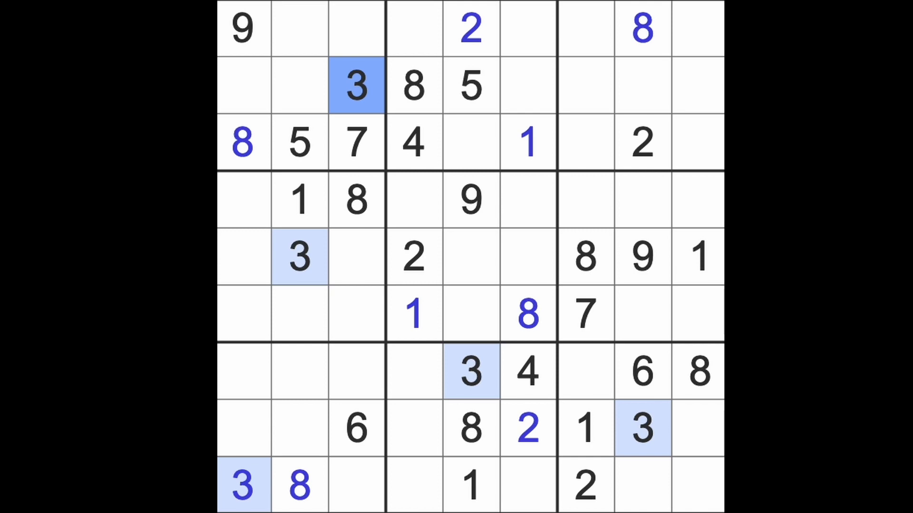
Select the empty row-three cell between the 4 and the 1 for a 6.
left_click(472, 143)
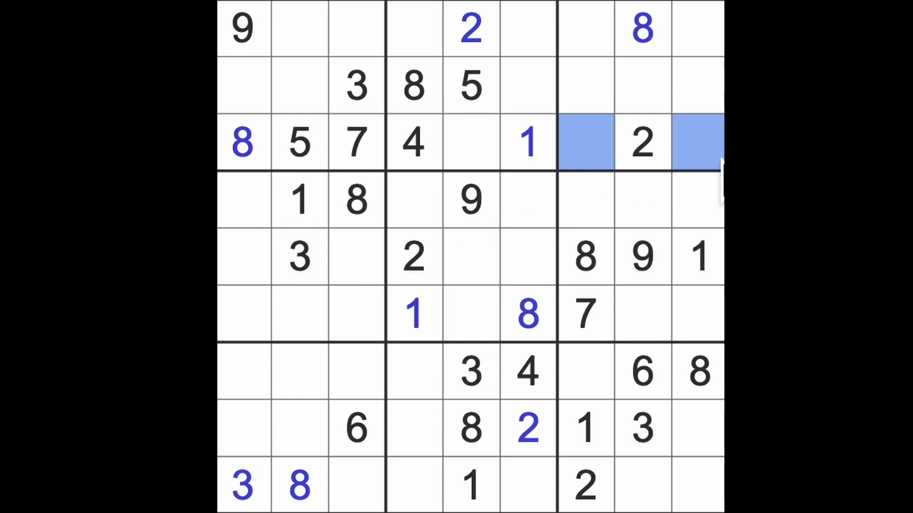
left_click(470, 142)
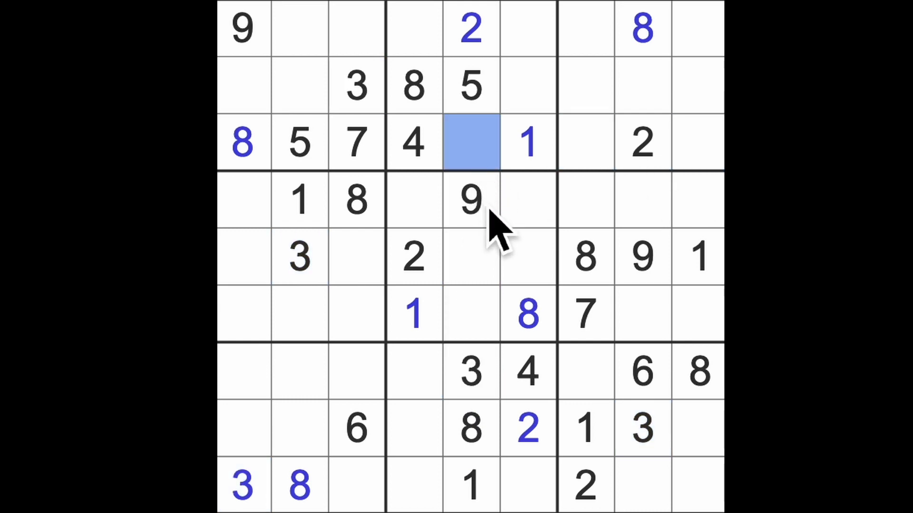
mouse_move(501, 239)
type("6")
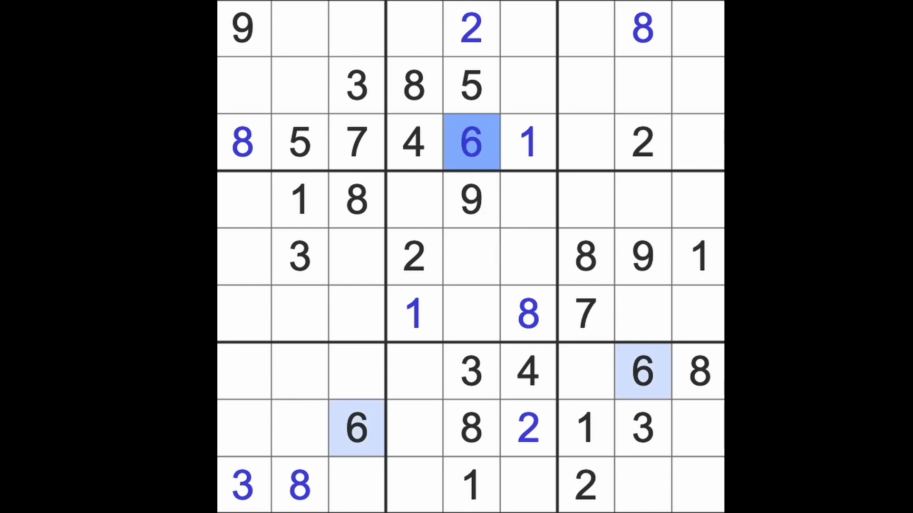
mouse_move(506, 180)
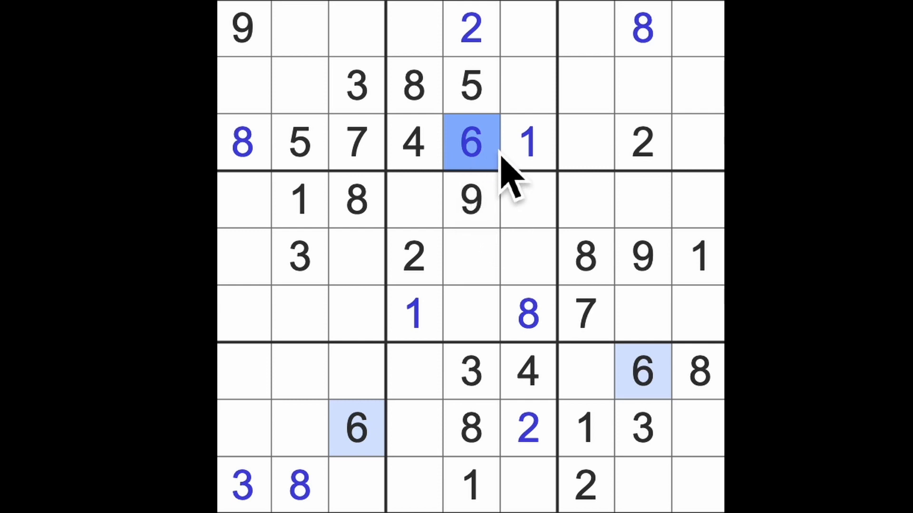
mouse_move(513, 244)
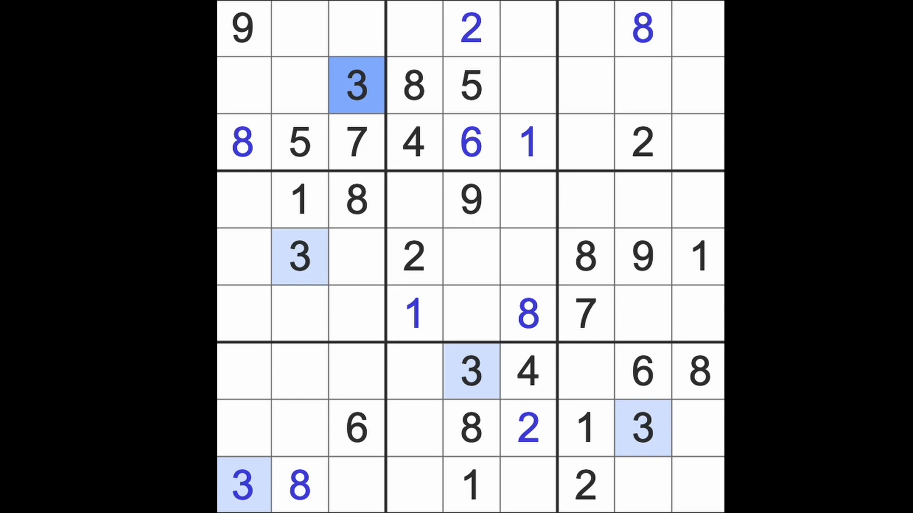
mouse_move(542, 327)
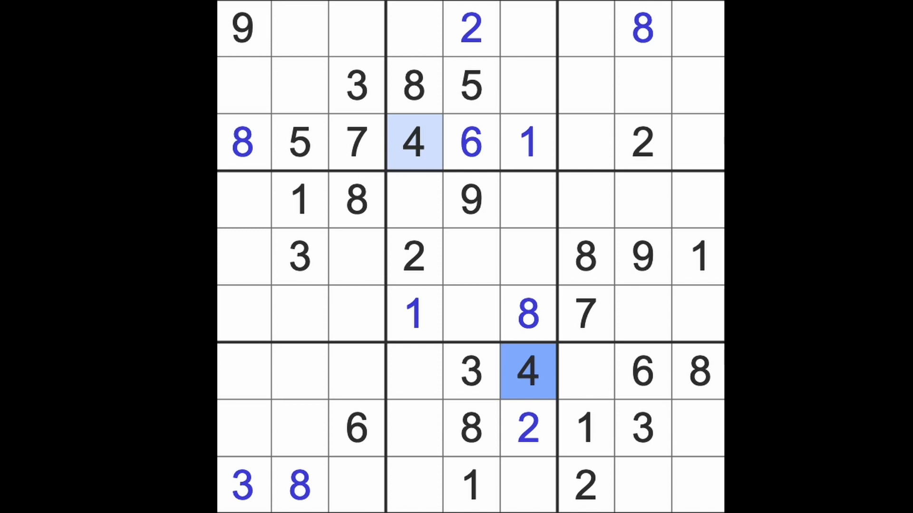
Place the 6 in the top-middle box and check where the 7s and 9s sit.
left_click(300, 143)
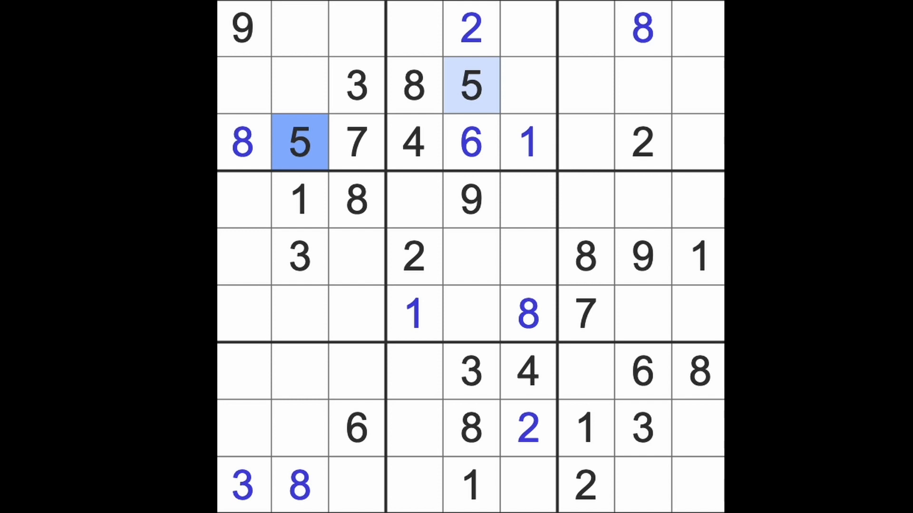
left_click(470, 142)
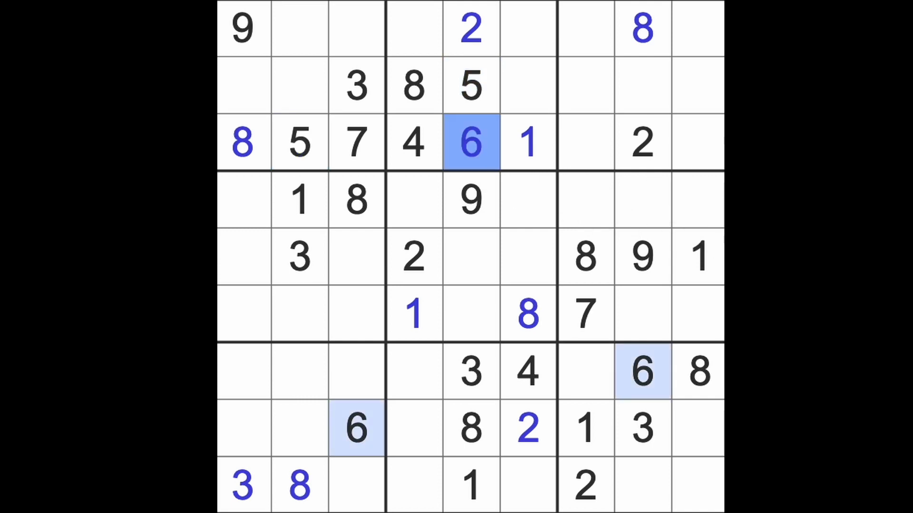
mouse_move(652, 338)
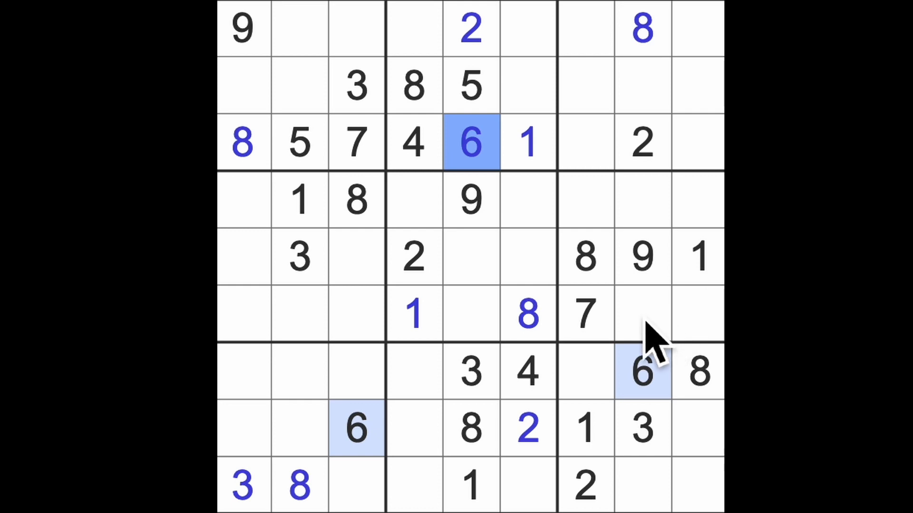
left_click(586, 314)
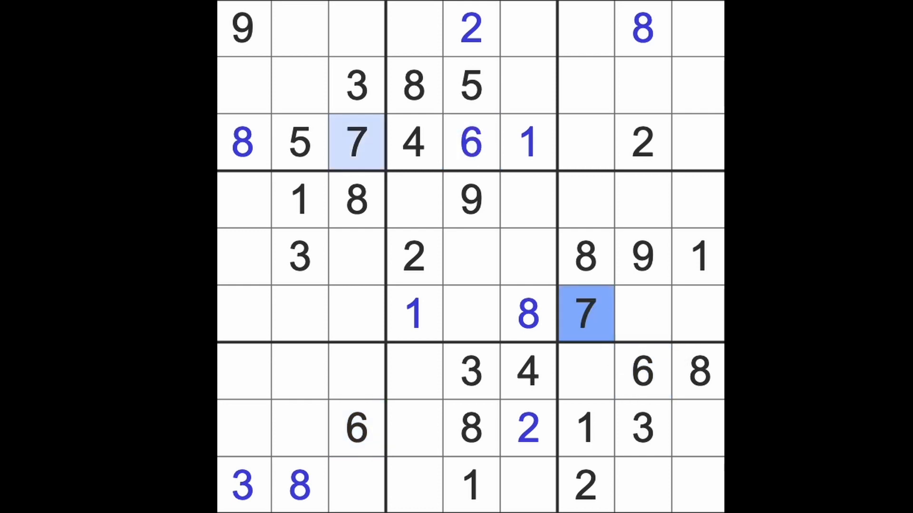
mouse_move(658, 308)
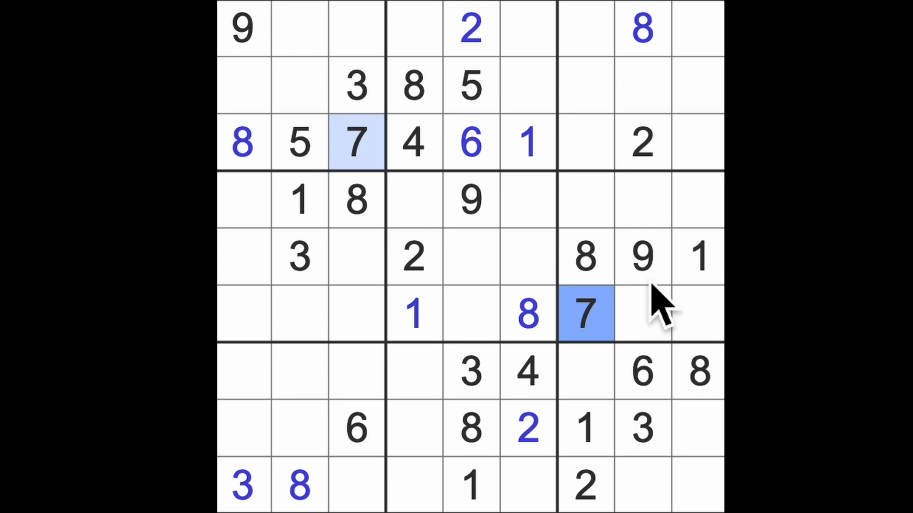
left_click(641, 256)
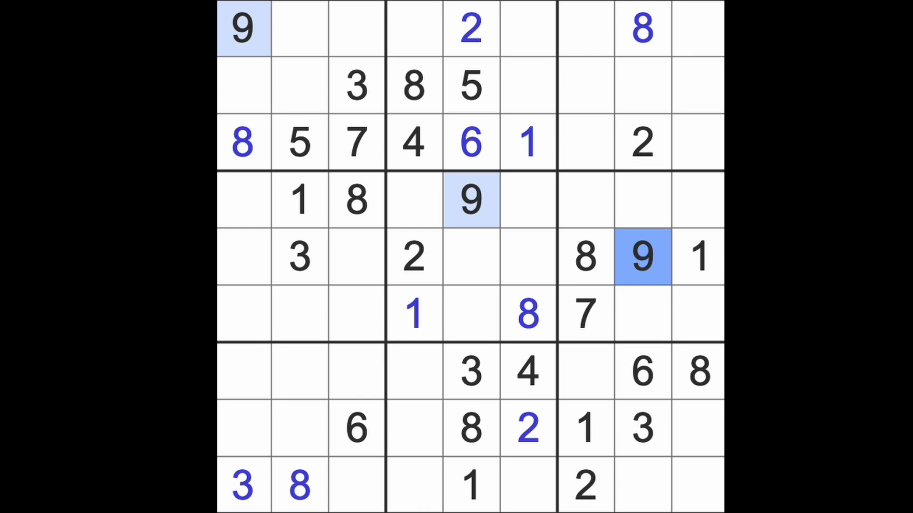
mouse_move(646, 210)
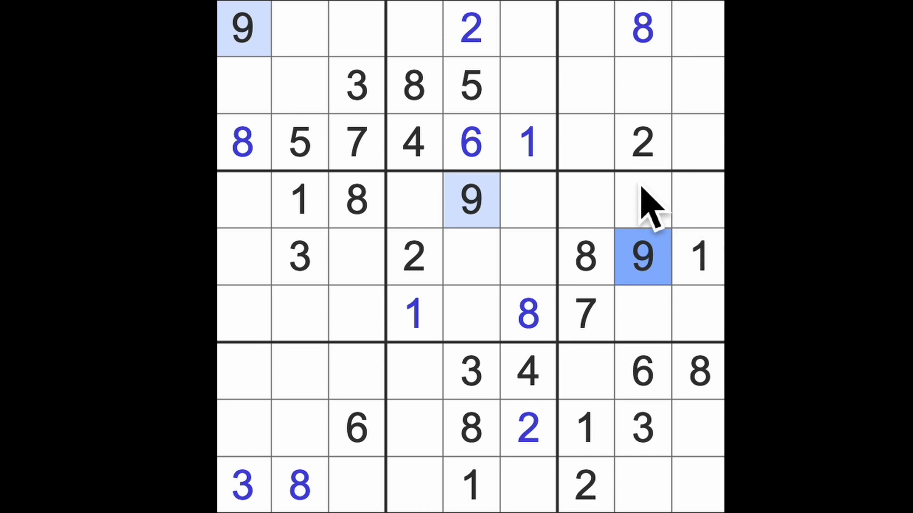
Enter a 9 at r2c6, 7s at r5c5 and r4c1, and a 4 at r6c5.
left_click(524, 85)
type("9")
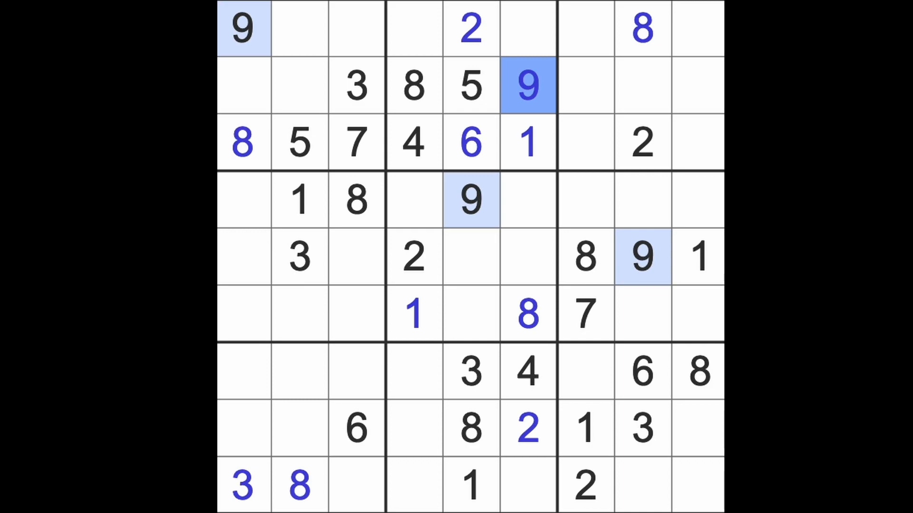
mouse_move(562, 142)
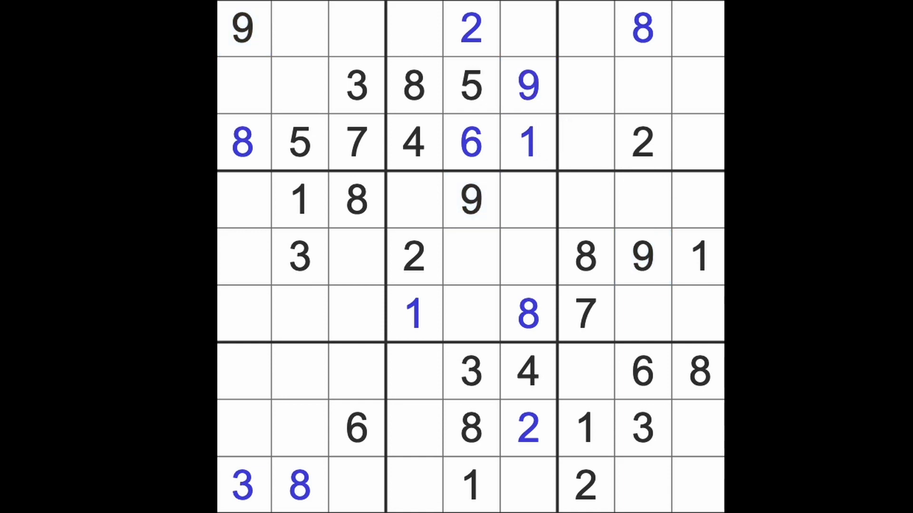
left_click(527, 314)
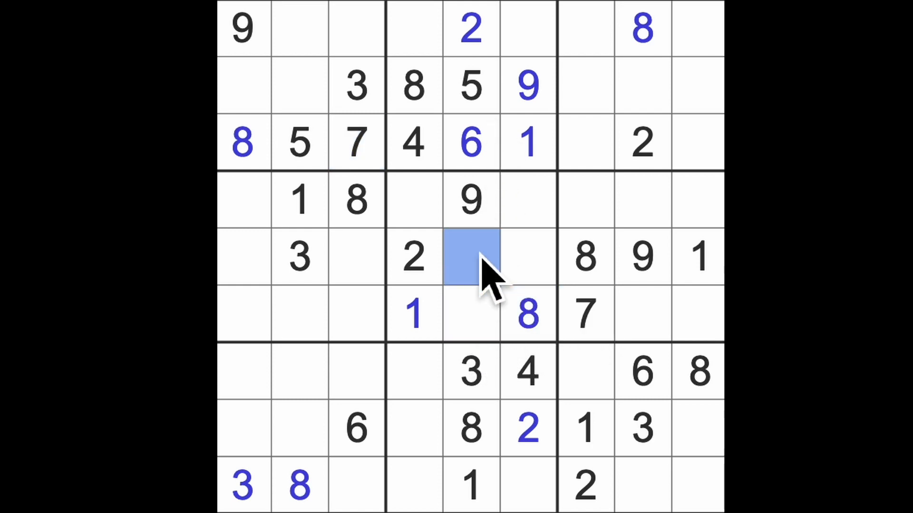
type("7")
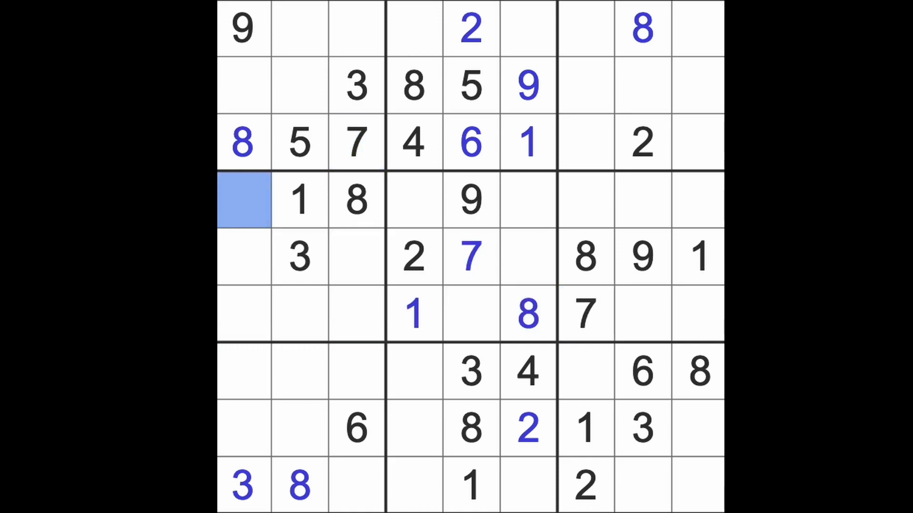
type("7")
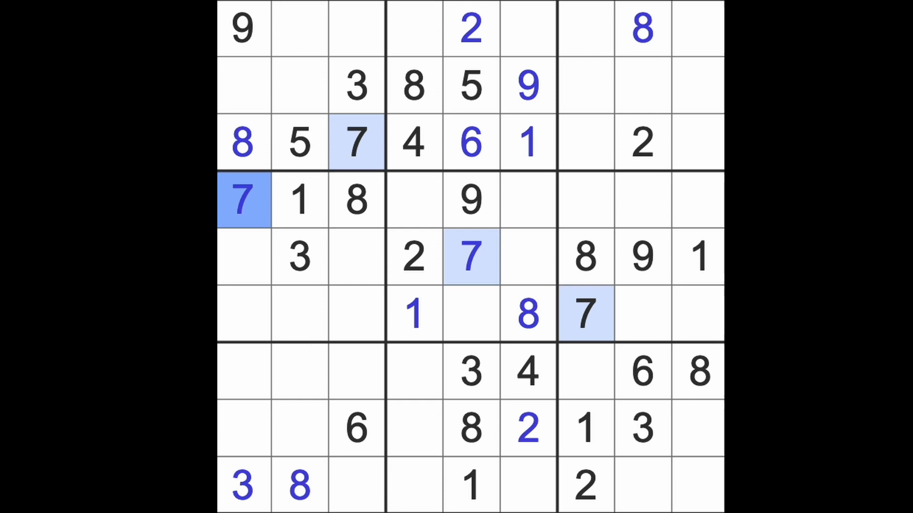
left_click(472, 314)
type("4")
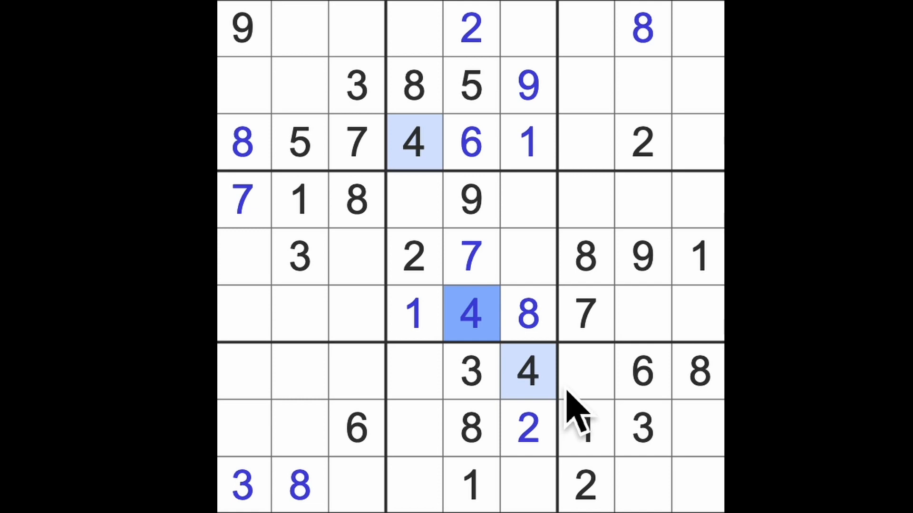
mouse_move(594, 414)
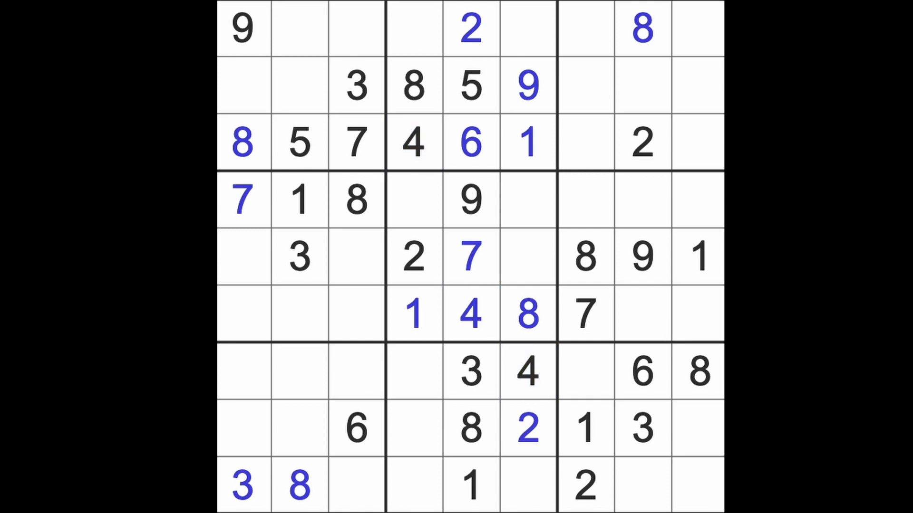
Check the existing 1s and place 1s at r1c3, r2c8 and r7c1.
left_click(585, 29)
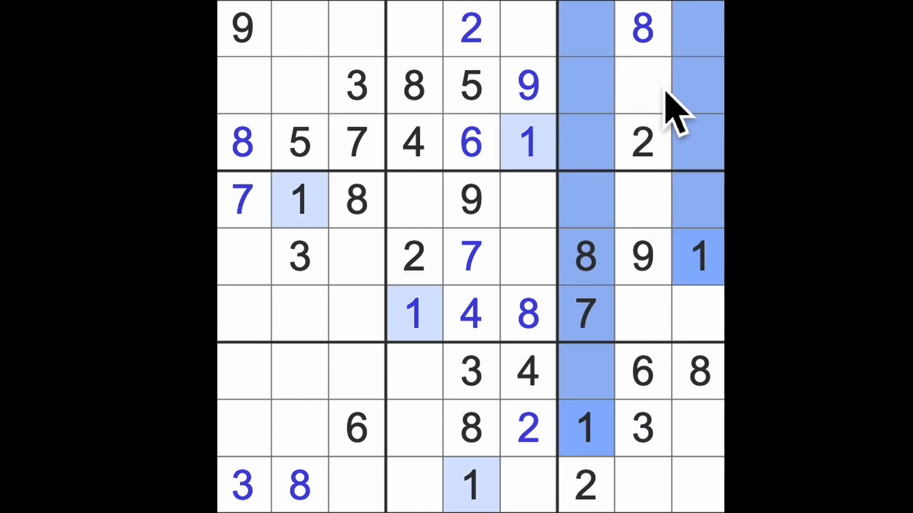
left_click(641, 86)
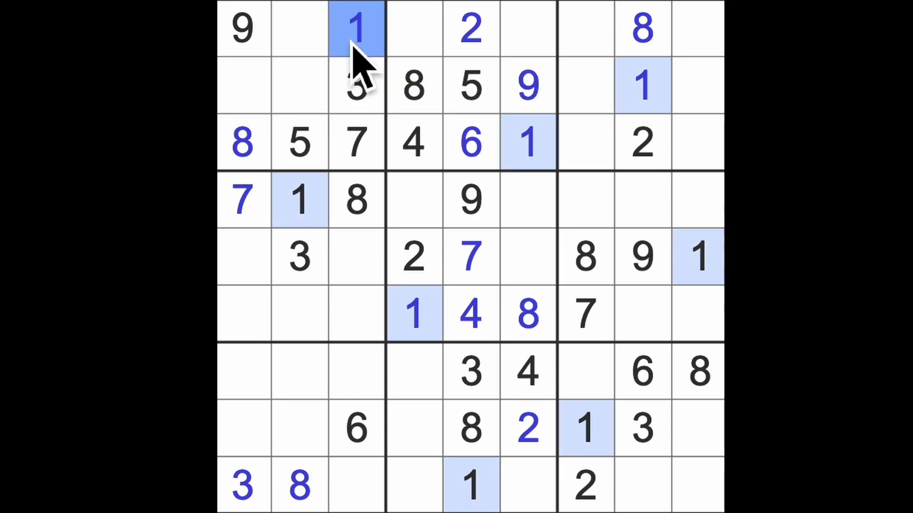
left_click(357, 257)
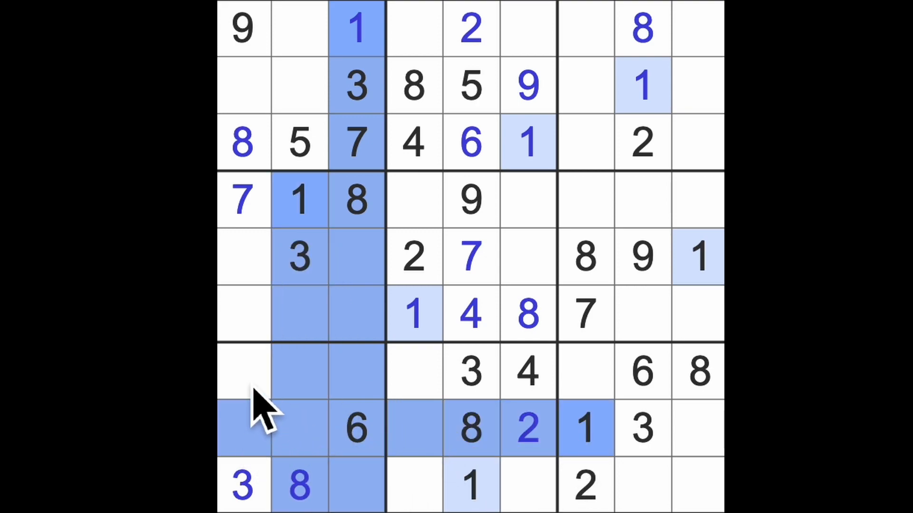
left_click(243, 371)
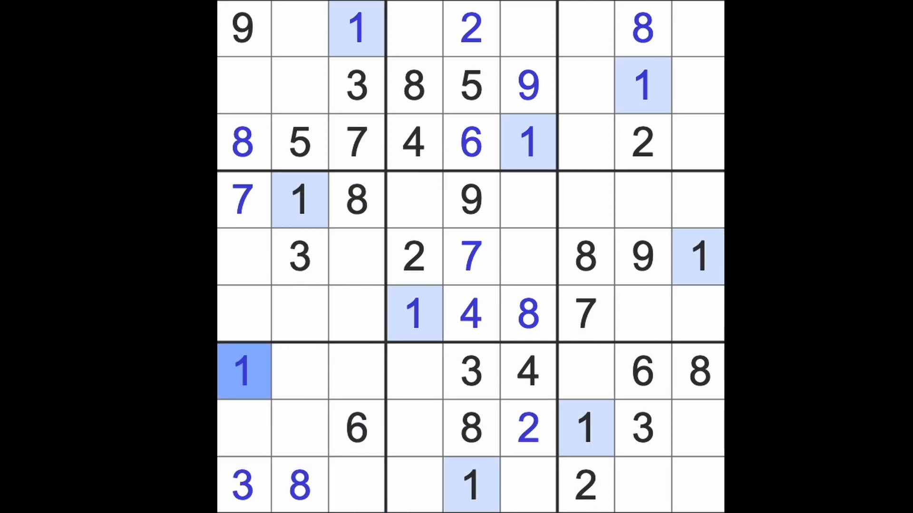
left_click(586, 485)
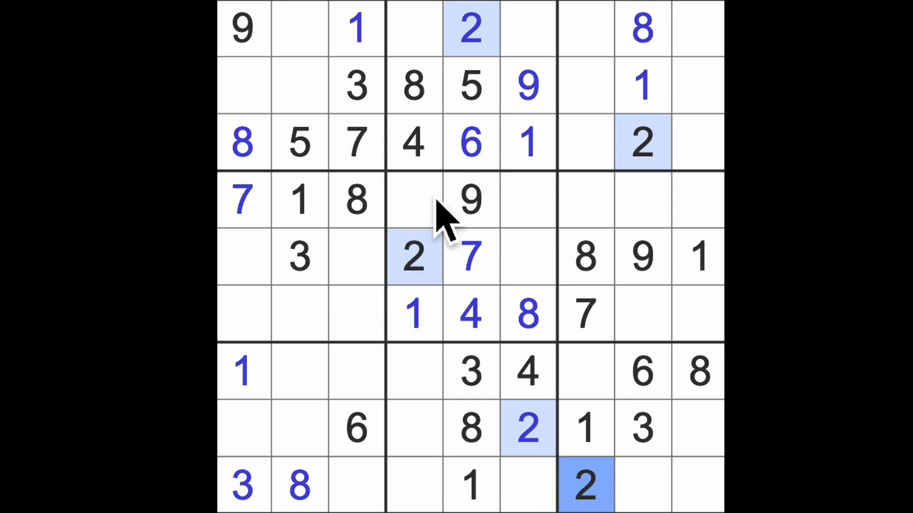
Enter a 2 at r4c9, 3s at r6c9 and r3c7, and a 9 at r3c9.
left_click(585, 258)
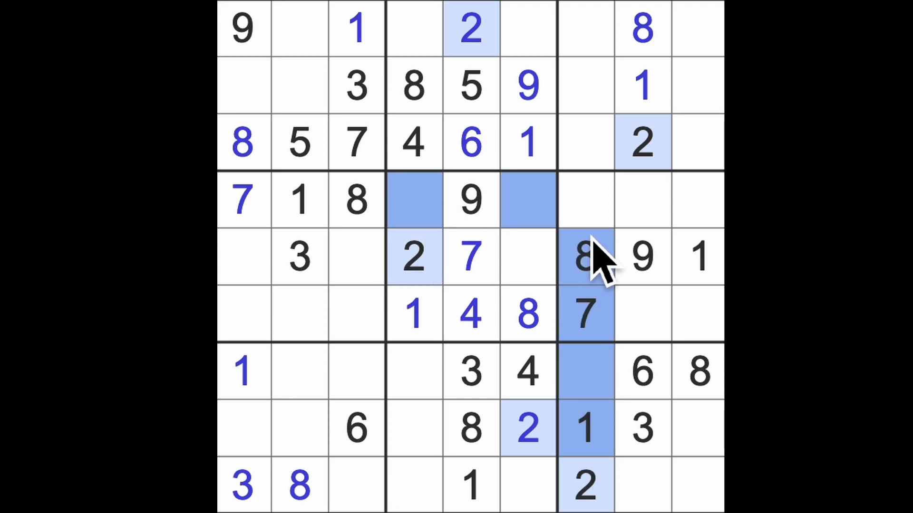
left_click(696, 201)
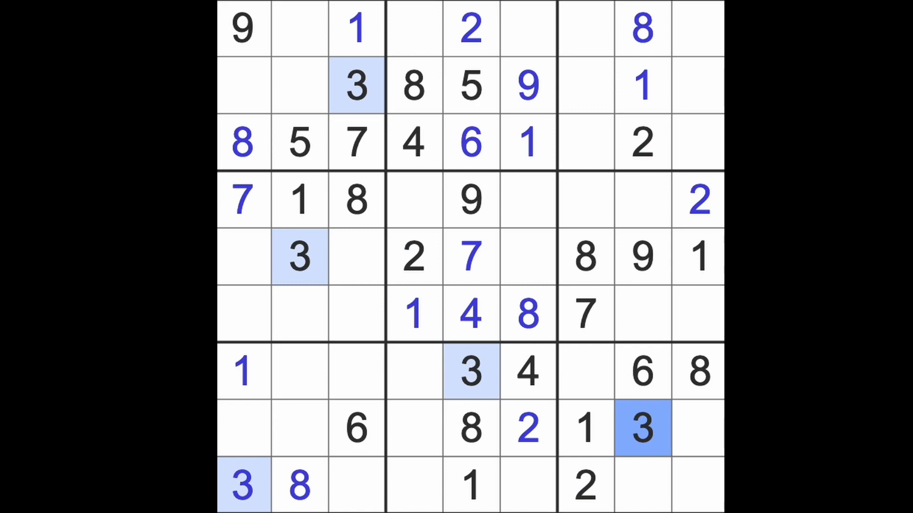
mouse_move(711, 268)
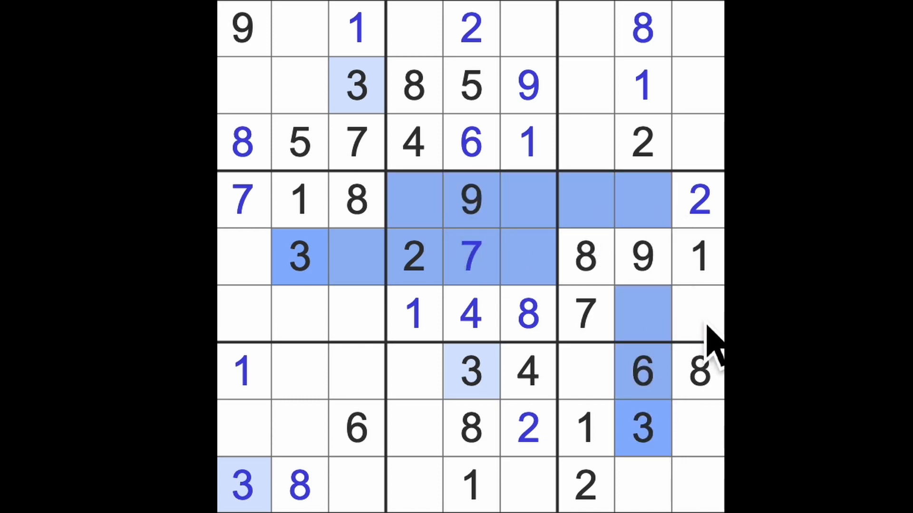
left_click(697, 314)
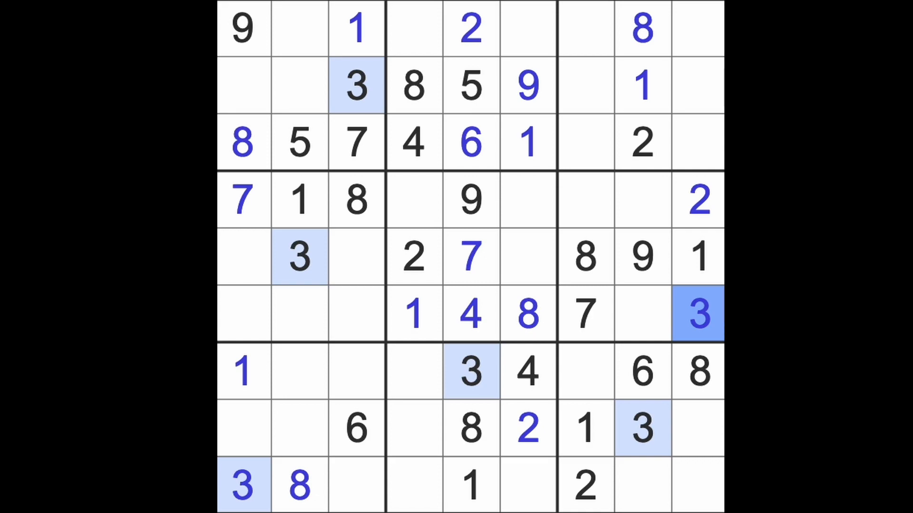
left_click(697, 143)
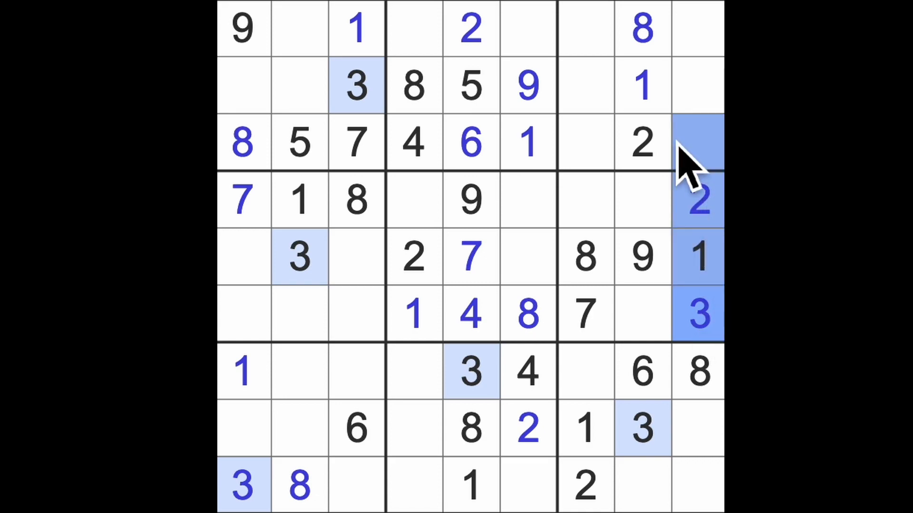
left_click(585, 143)
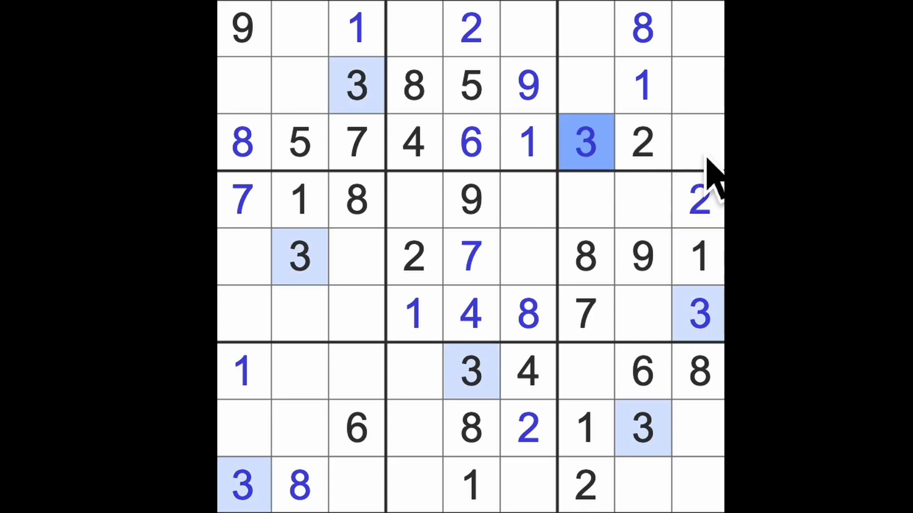
left_click(697, 142)
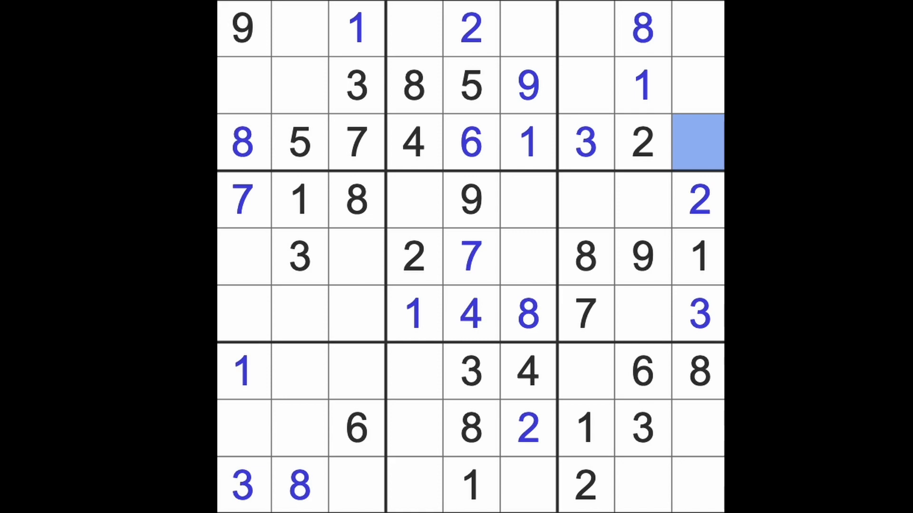
type("9")
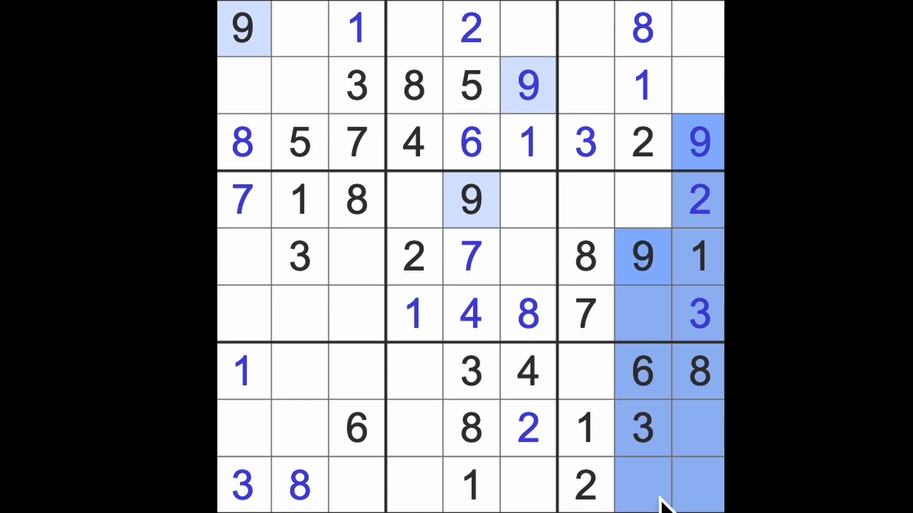
Check where the 3s, 4s and 5s sit and place a 9 at r7c7.
left_click(585, 371)
type("9")
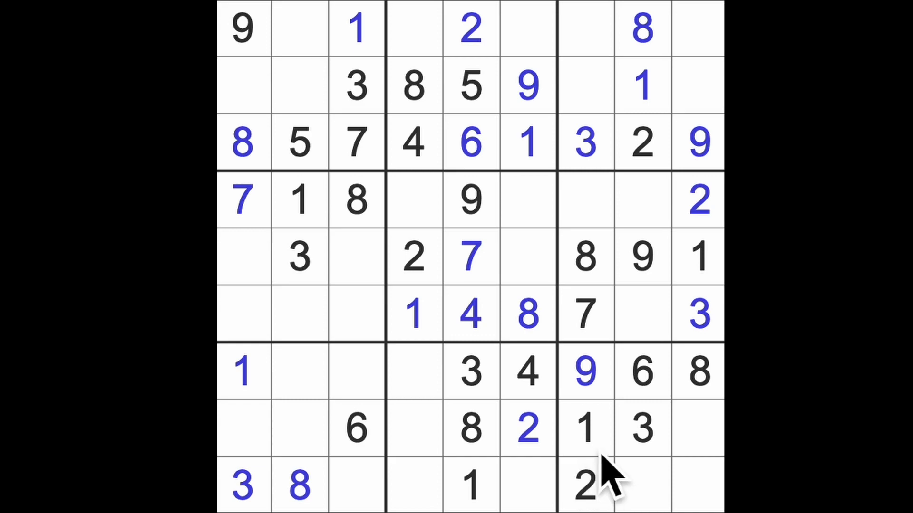
left_click(642, 429)
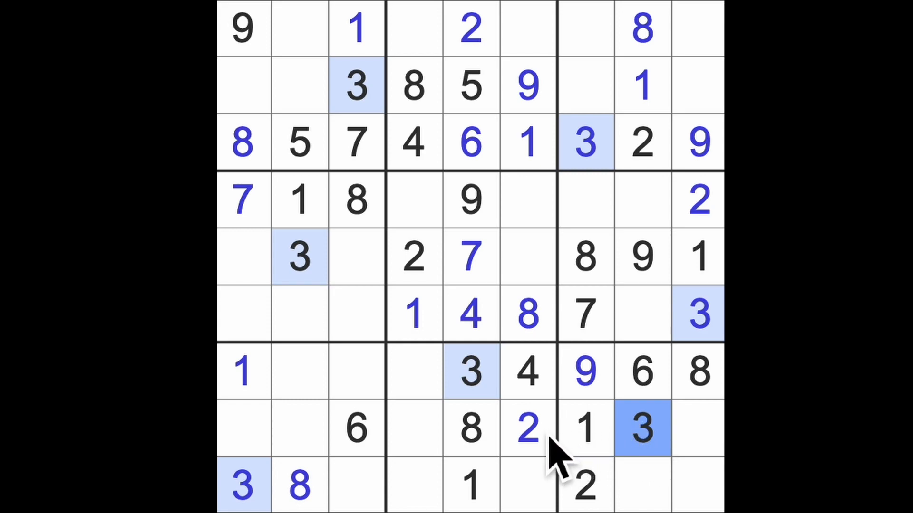
left_click(527, 373)
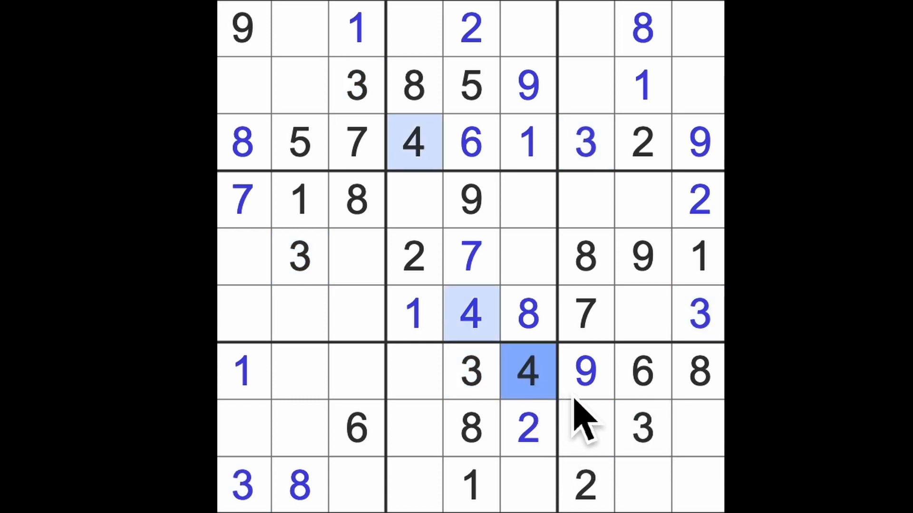
left_click(585, 429)
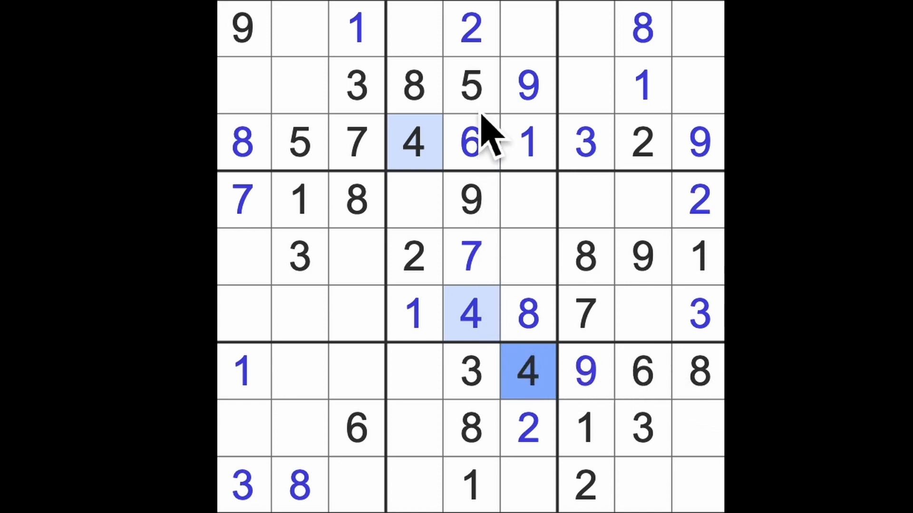
left_click(469, 86)
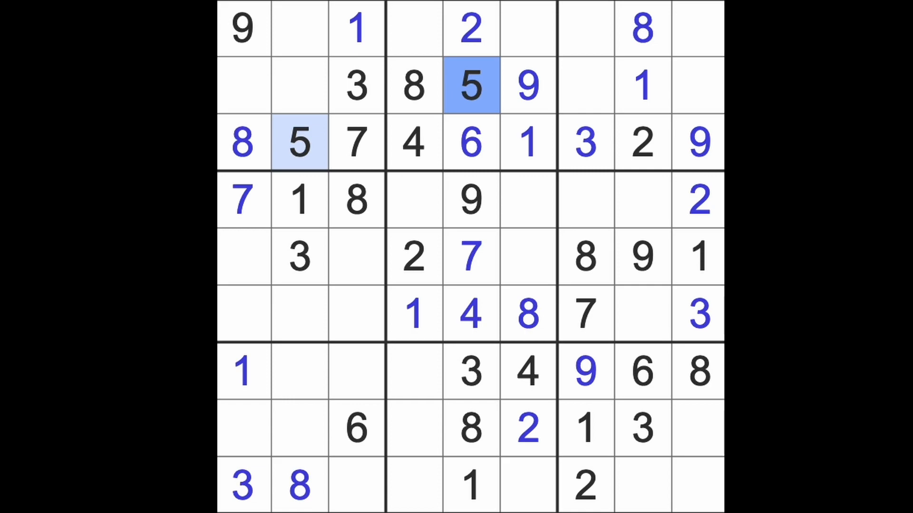
mouse_move(652, 402)
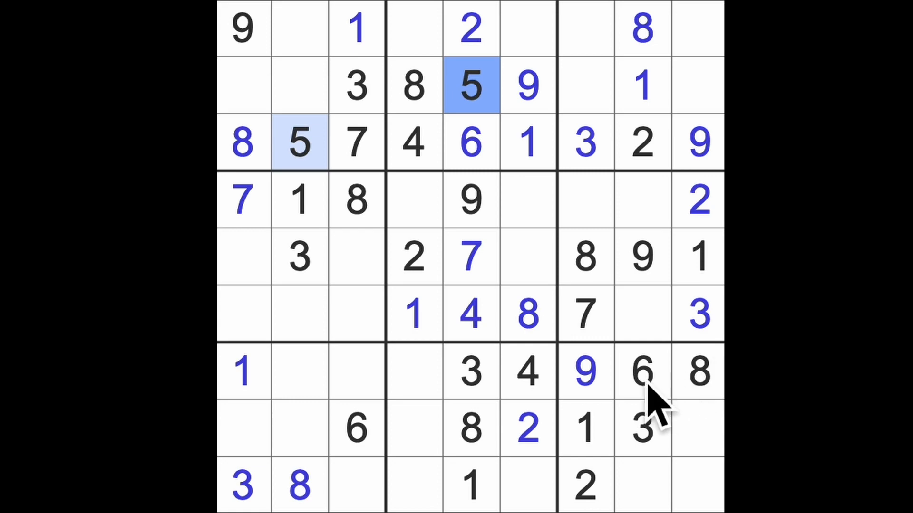
Place 6s in the empty row 4 and row 5 cells.
left_click(641, 371)
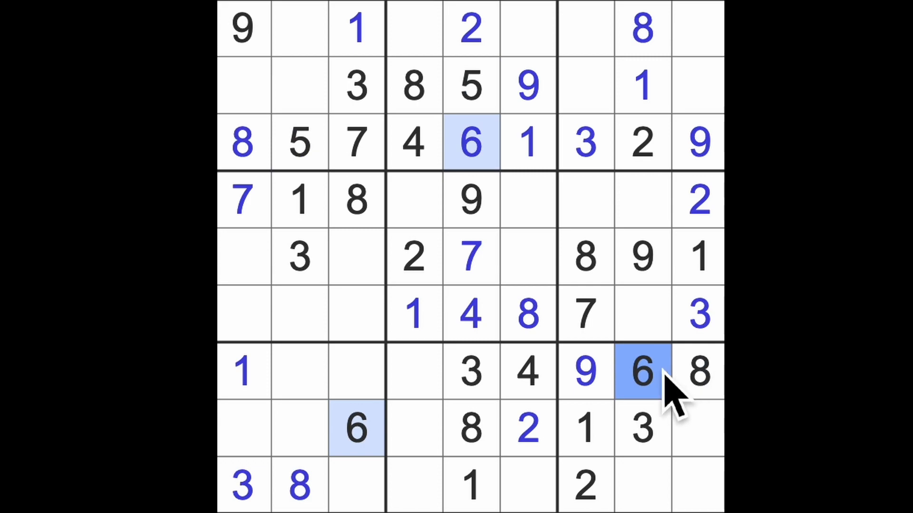
left_click(586, 201)
type("6")
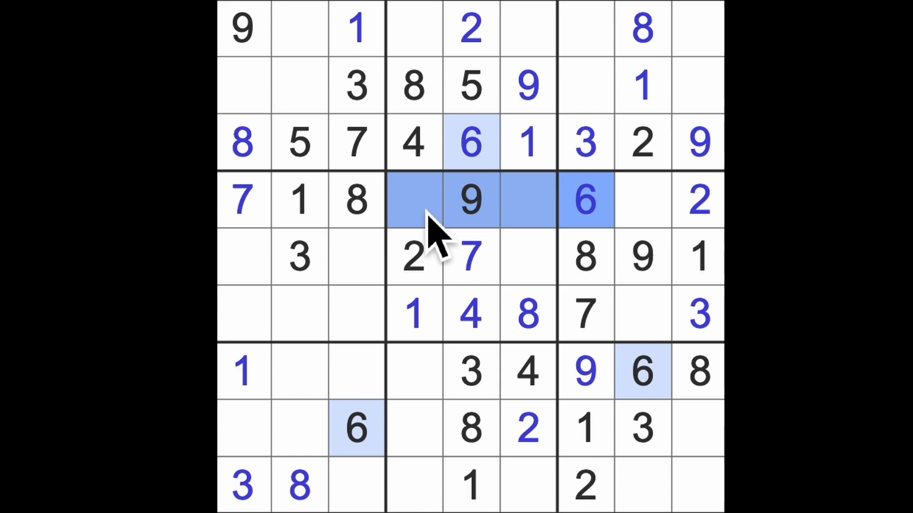
left_click(526, 257)
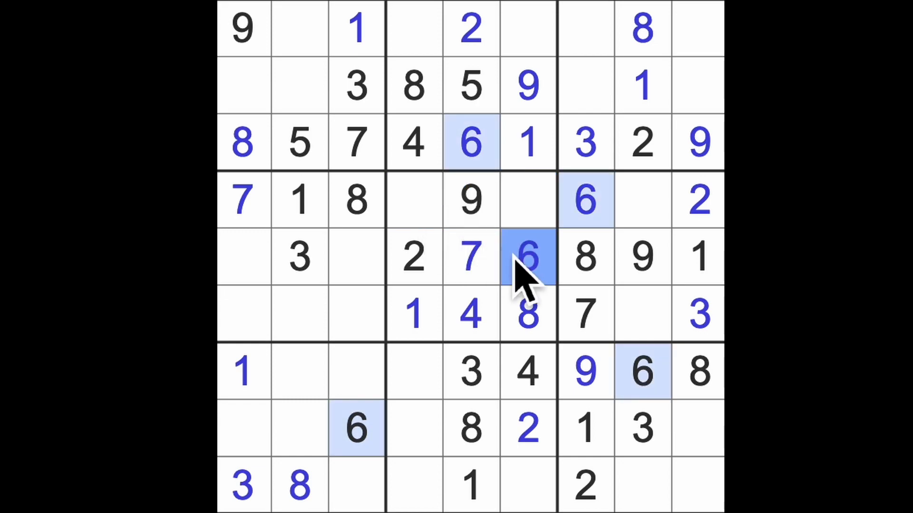
left_click(415, 484)
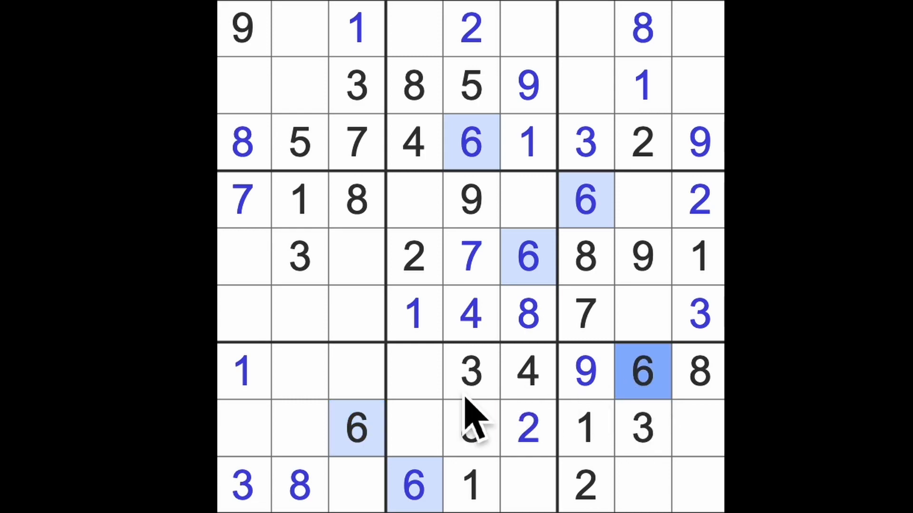
left_click(469, 429)
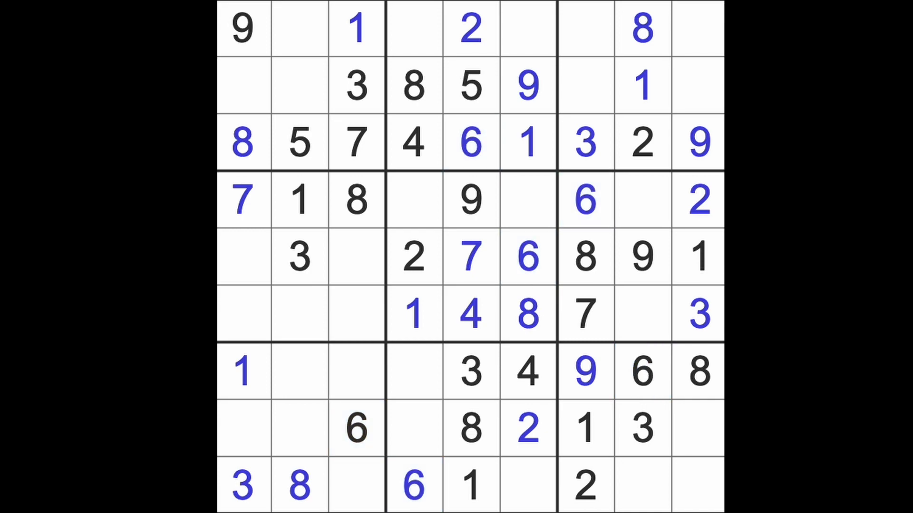
Enter a 7 in the bottom row, 3s in the top row and row 4, and a 5 in the centre box.
left_click(584, 315)
type("7")
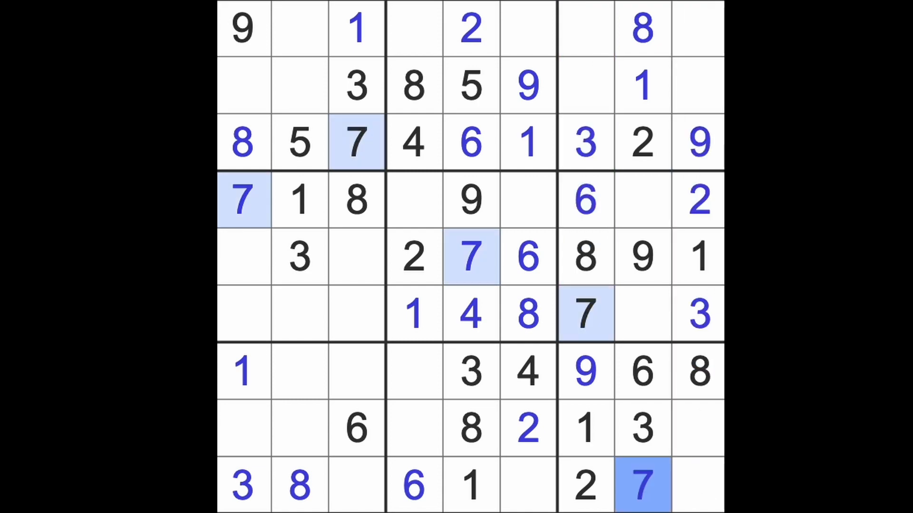
left_click(527, 485)
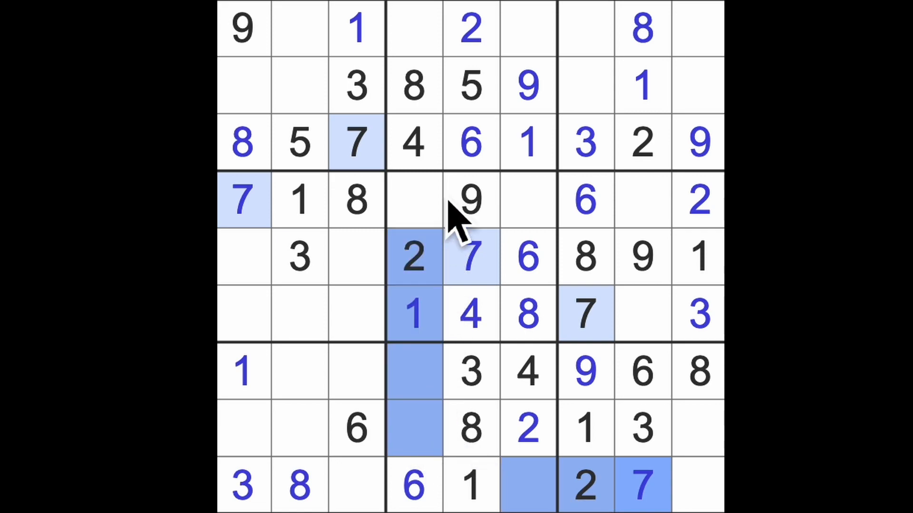
left_click(527, 29)
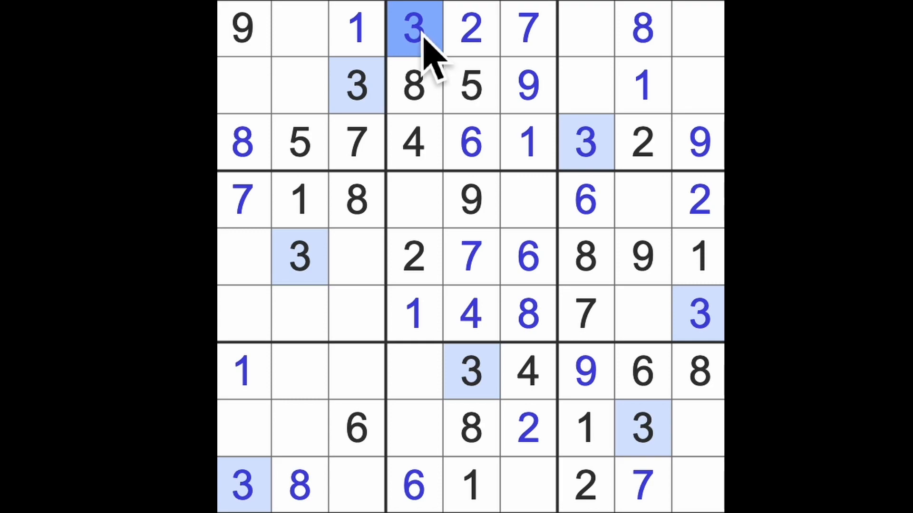
left_click(526, 199)
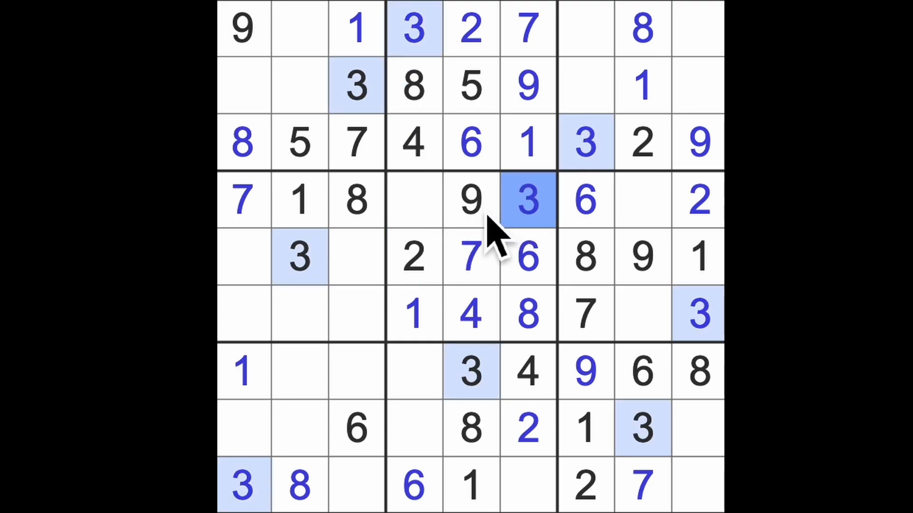
left_click(413, 200)
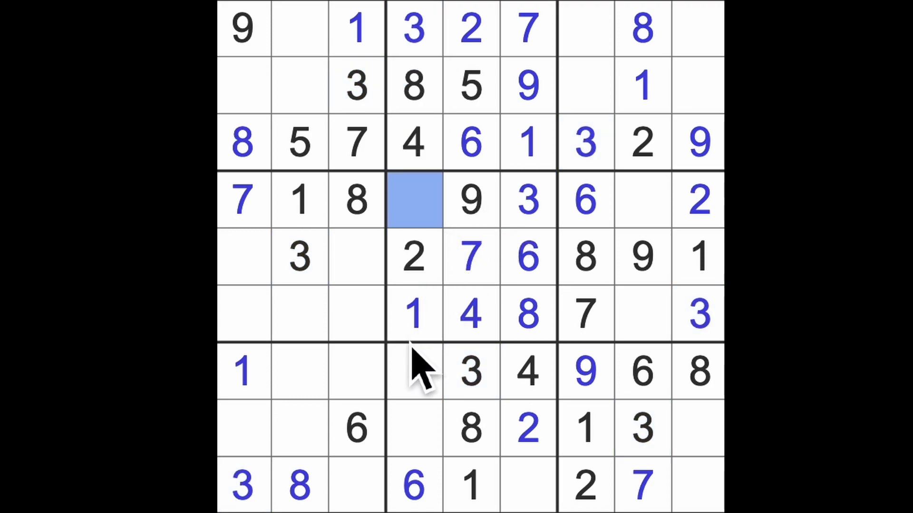
left_click(413, 200)
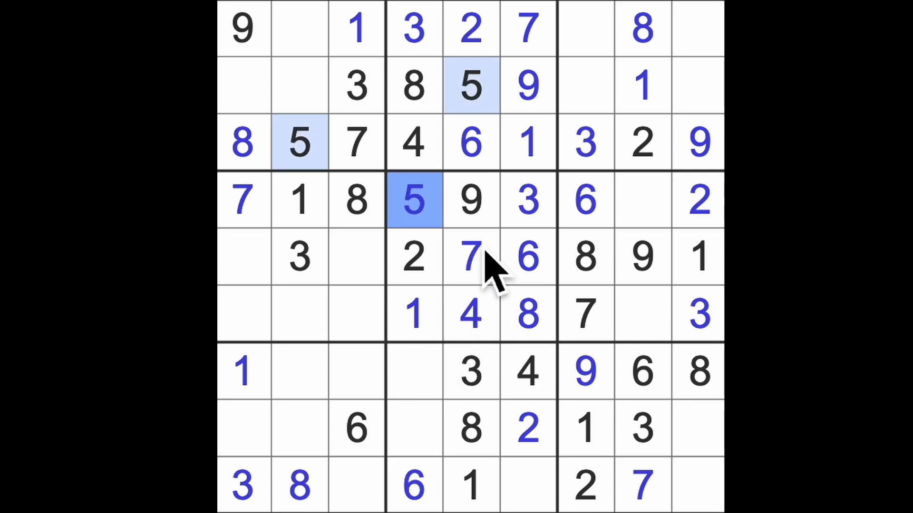
Fill the last cell of row 4 and mark candidate cells in rows 5 and 6.
left_click(643, 315)
type("5")
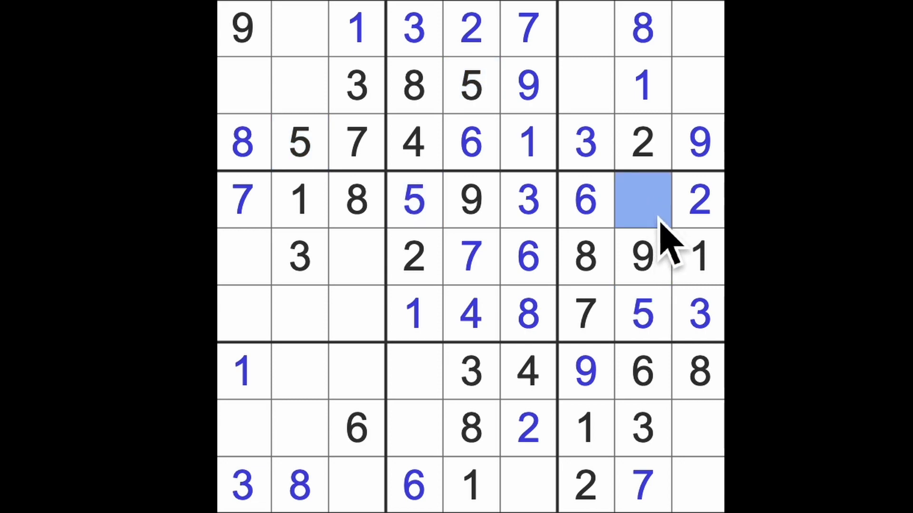
mouse_move(658, 314)
type("4")
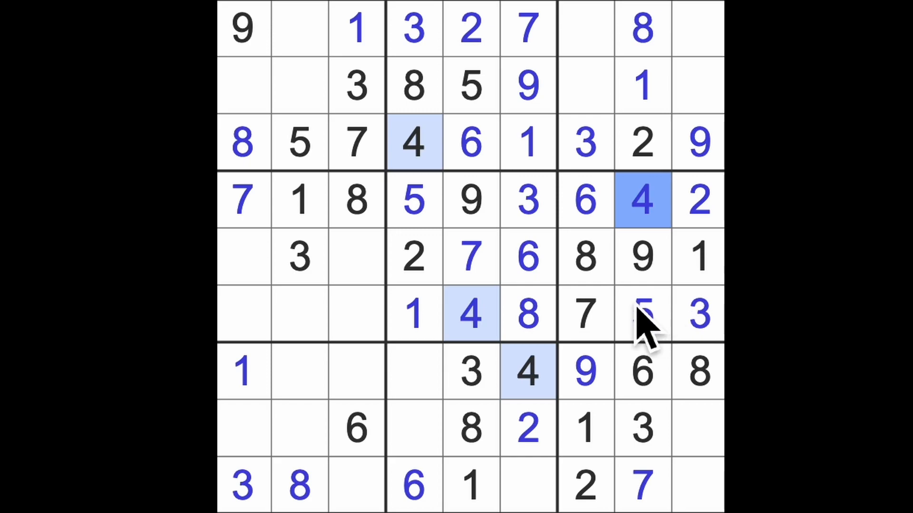
left_click(244, 257)
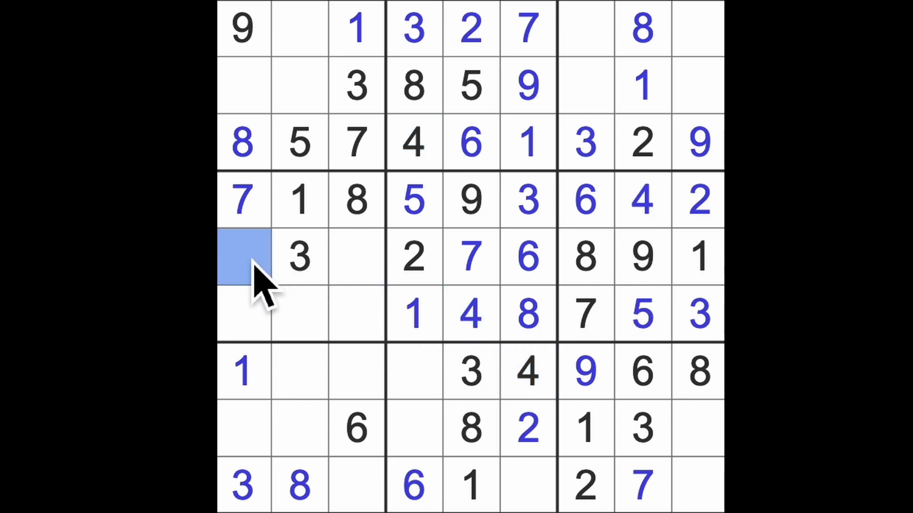
right_click(267, 274)
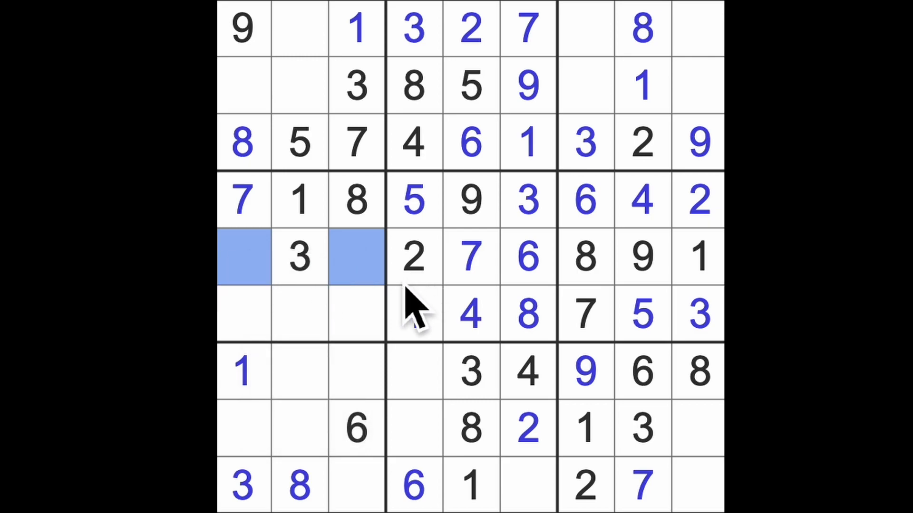
left_click(358, 315)
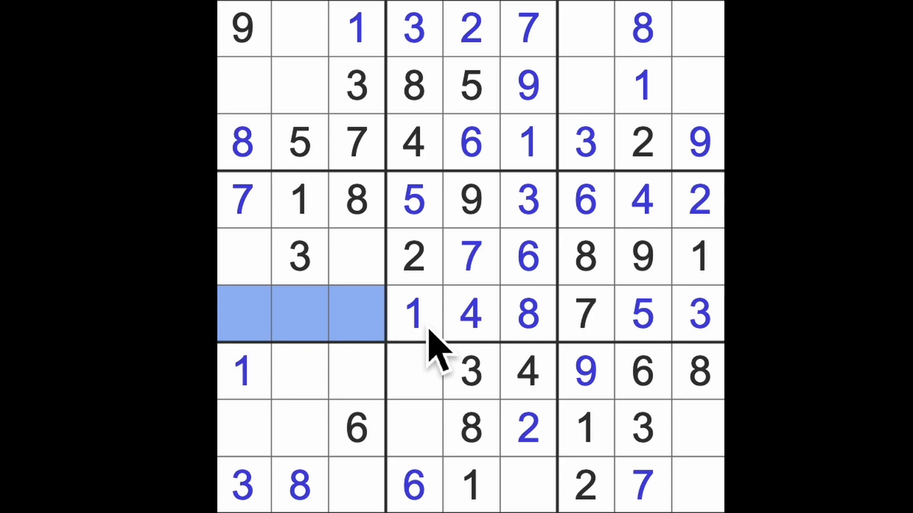
mouse_move(384, 484)
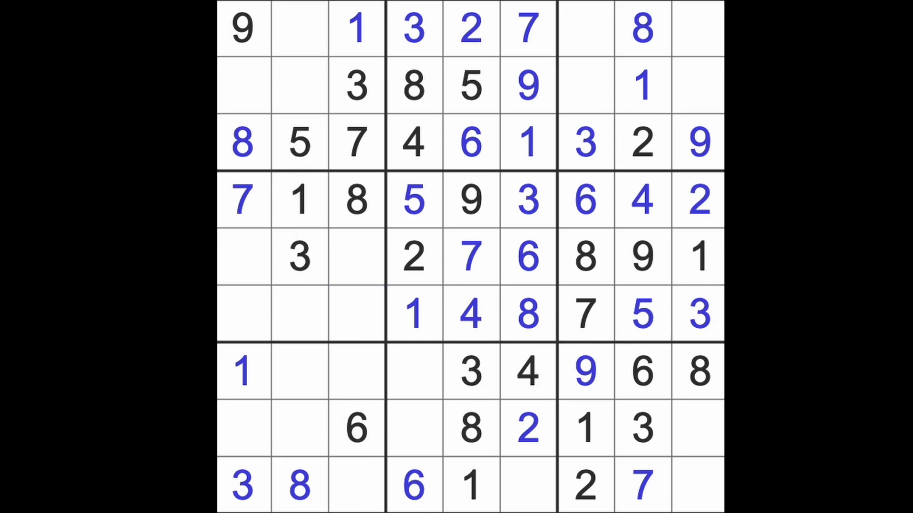
left_click(698, 199)
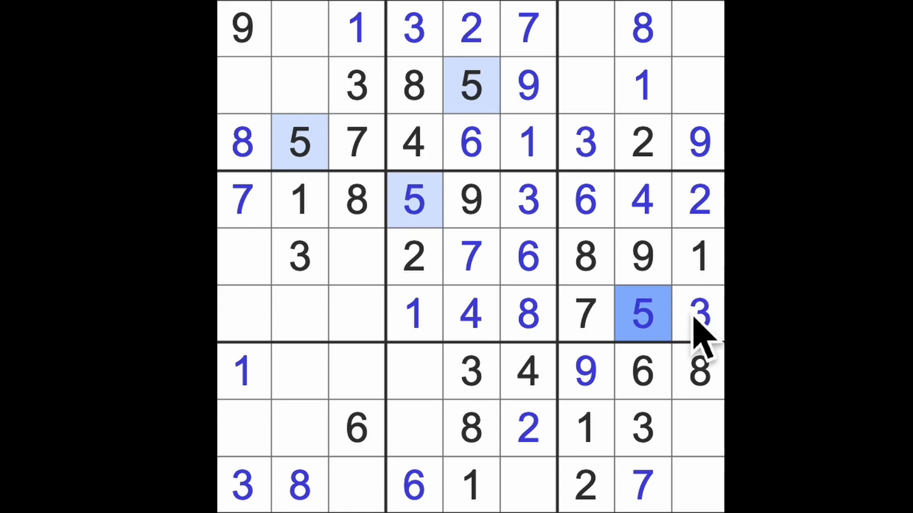
Place 9s at r9c3, r6c2 and r8c4.
left_click(526, 86)
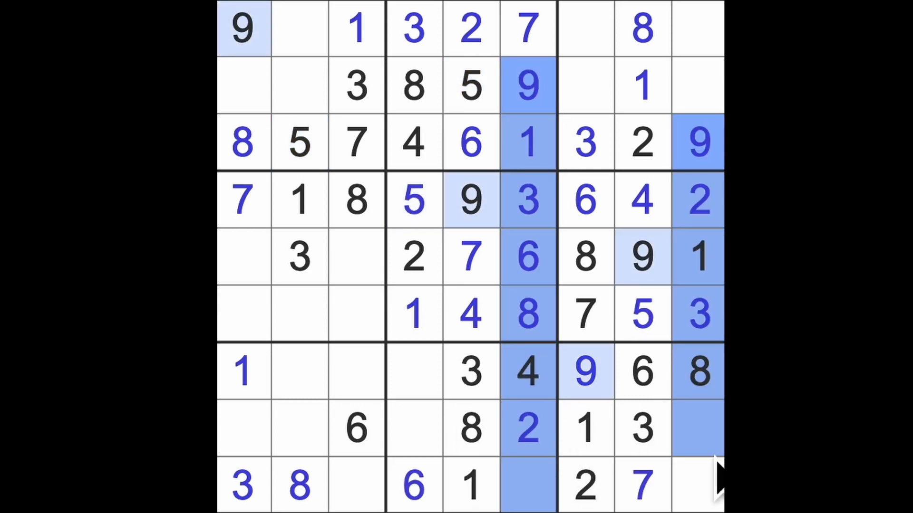
left_click(356, 484)
type("9")
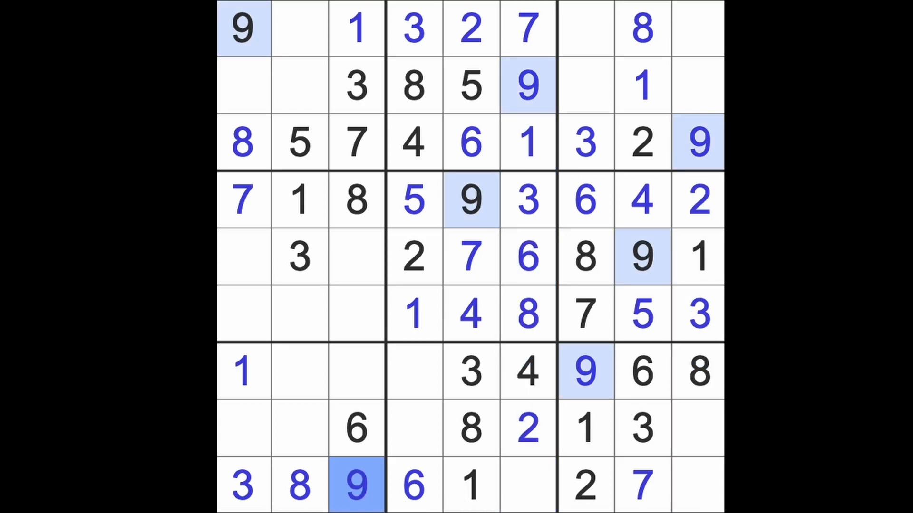
left_click(356, 257)
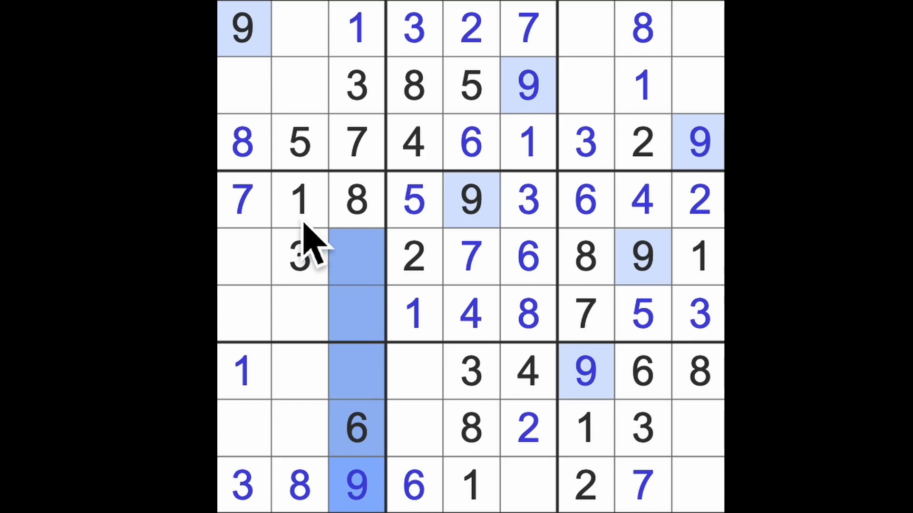
mouse_move(303, 349)
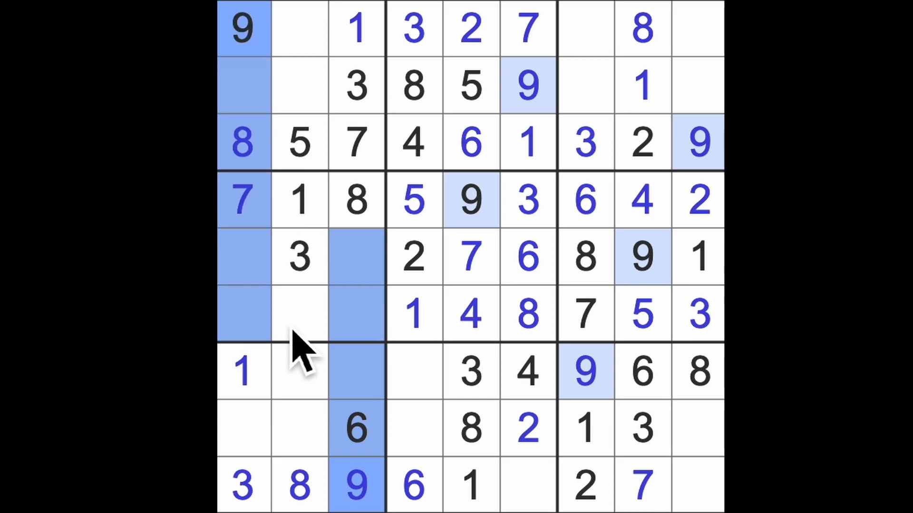
left_click(300, 315)
type("9")
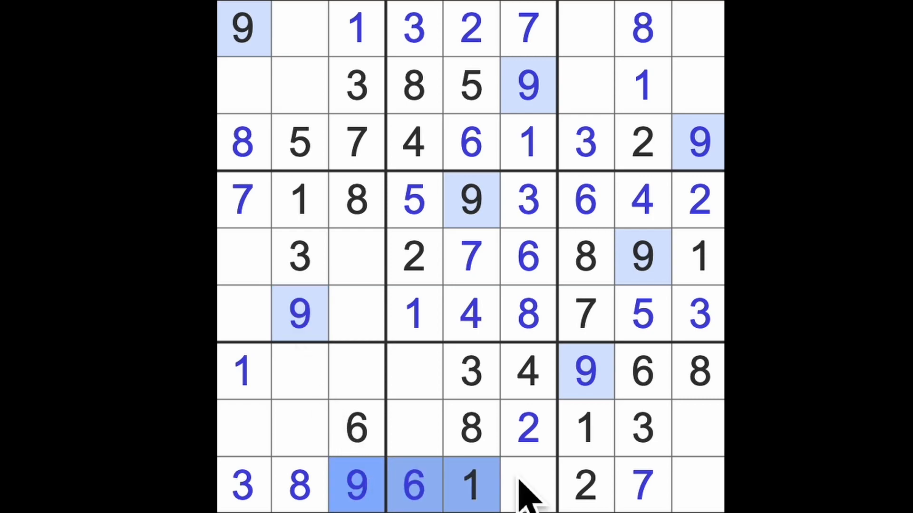
left_click(413, 428)
type("9")
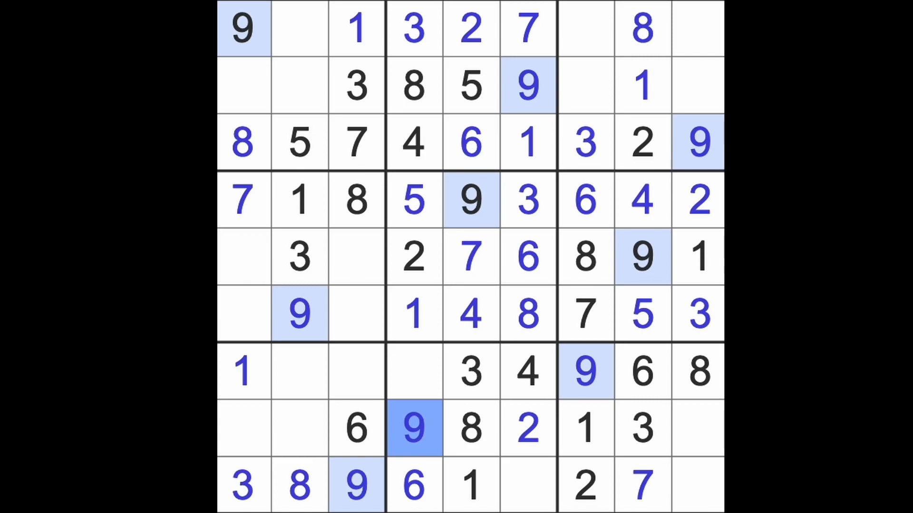
Place 5s at r9c6, r8c9 and in the lower-left box.
left_click(413, 371)
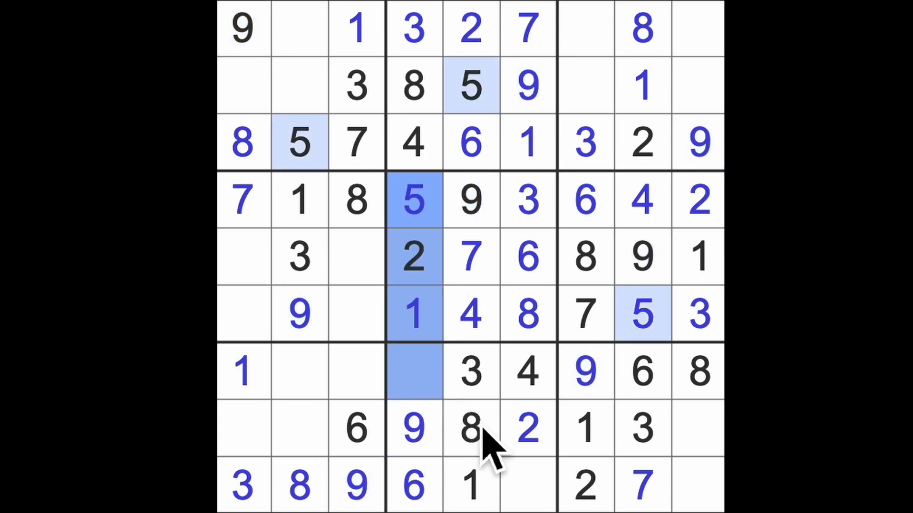
left_click(527, 486)
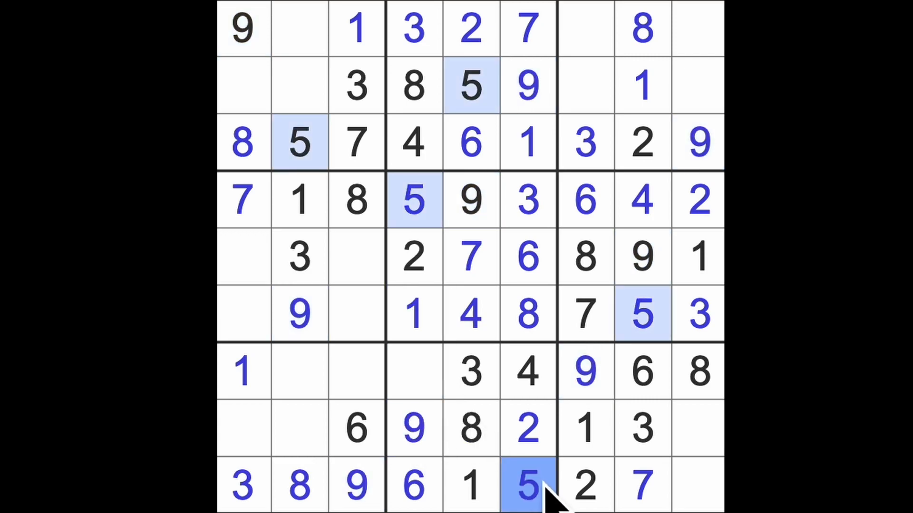
left_click(697, 430)
type("5")
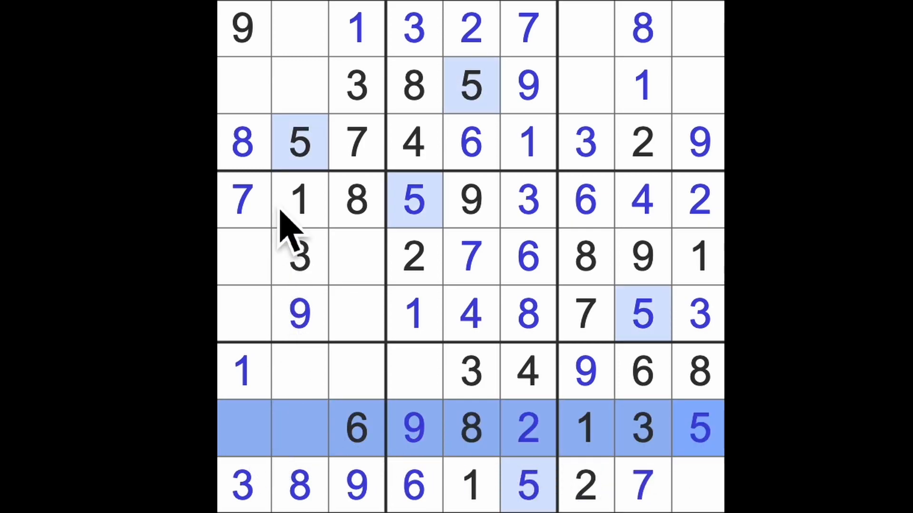
left_click(356, 371)
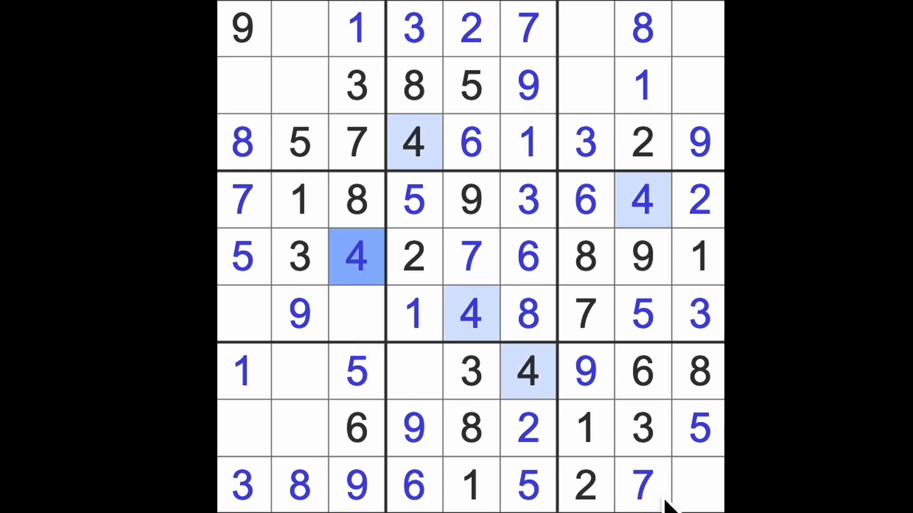
Enter 4 at row 9 column 9, 7s in rows 7, 8 and 2, and 6 at row 1 column 9.
left_click(697, 485)
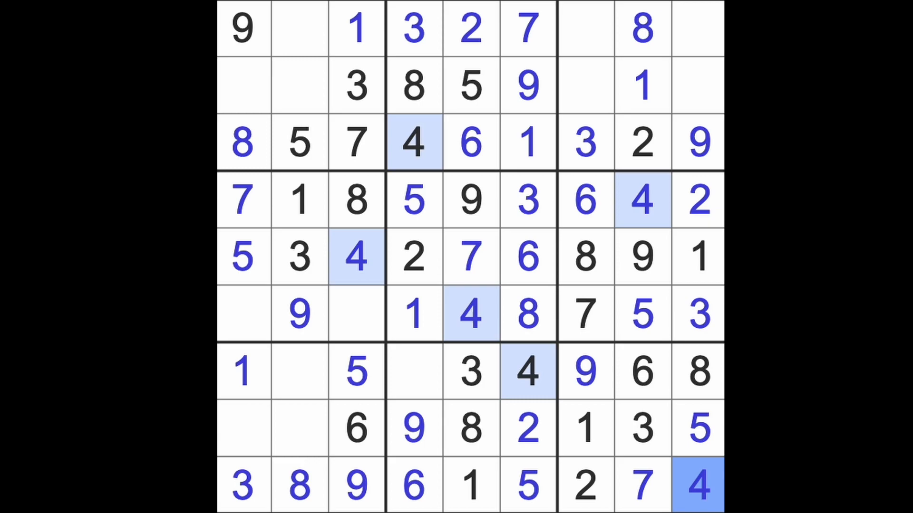
left_click(413, 372)
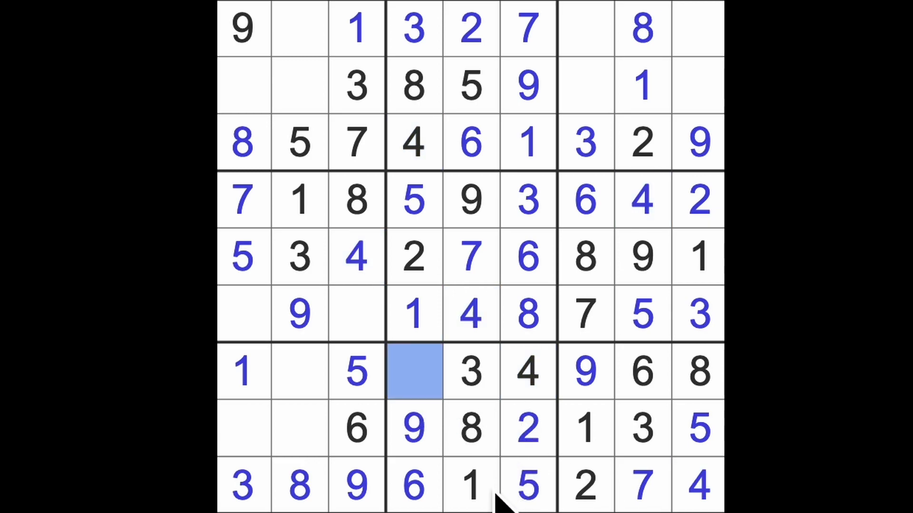
left_click(413, 371)
type("7")
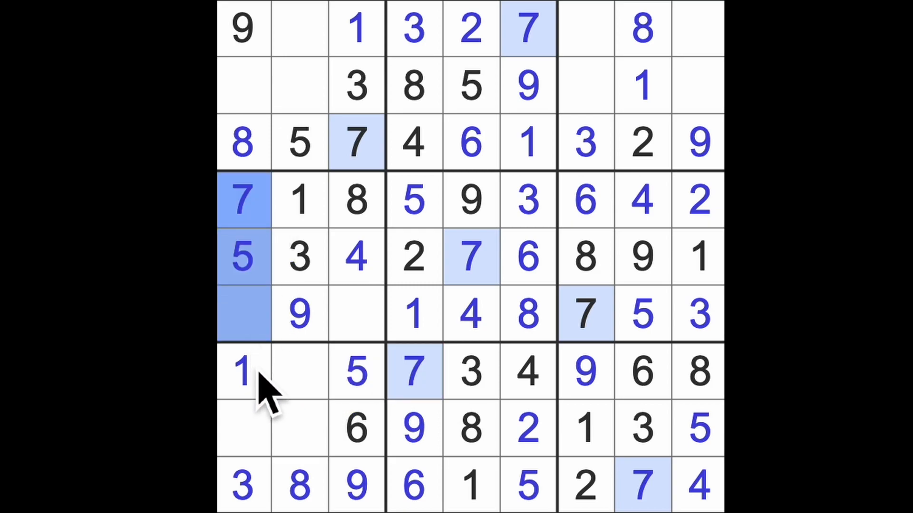
left_click(300, 428)
type("7")
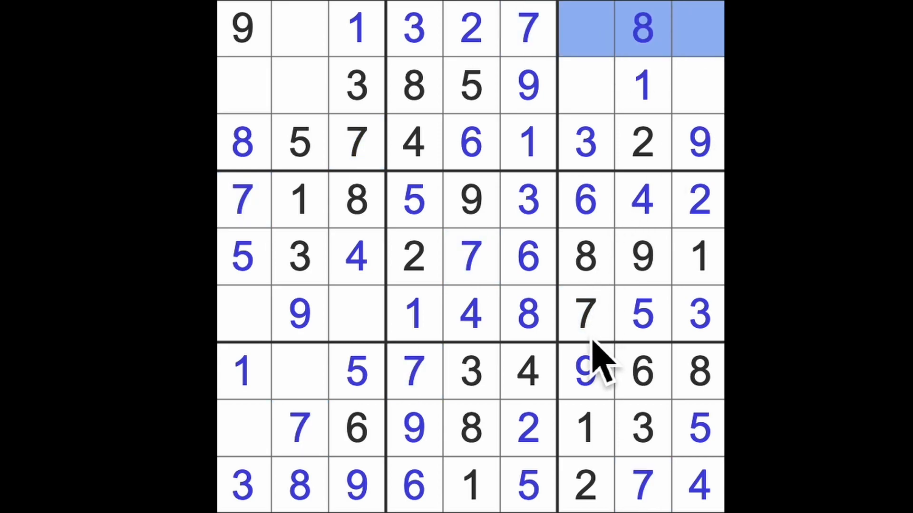
left_click(698, 86)
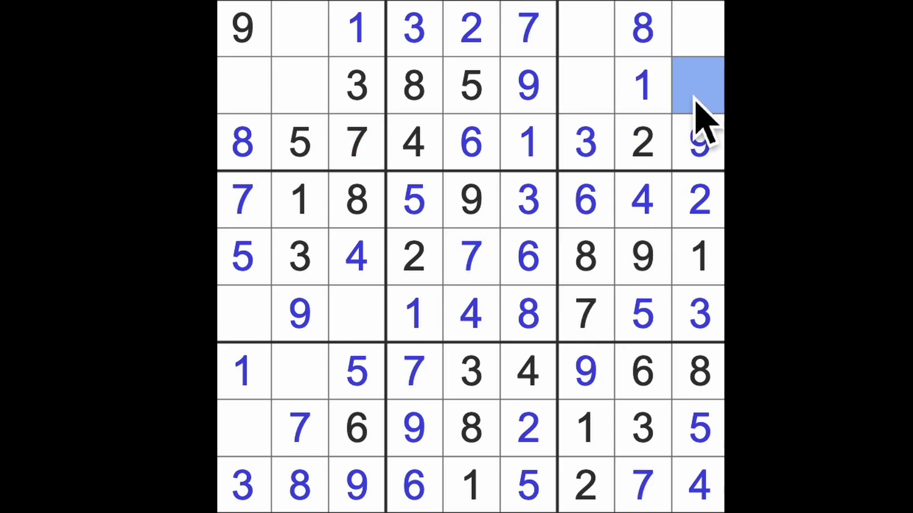
left_click(697, 86)
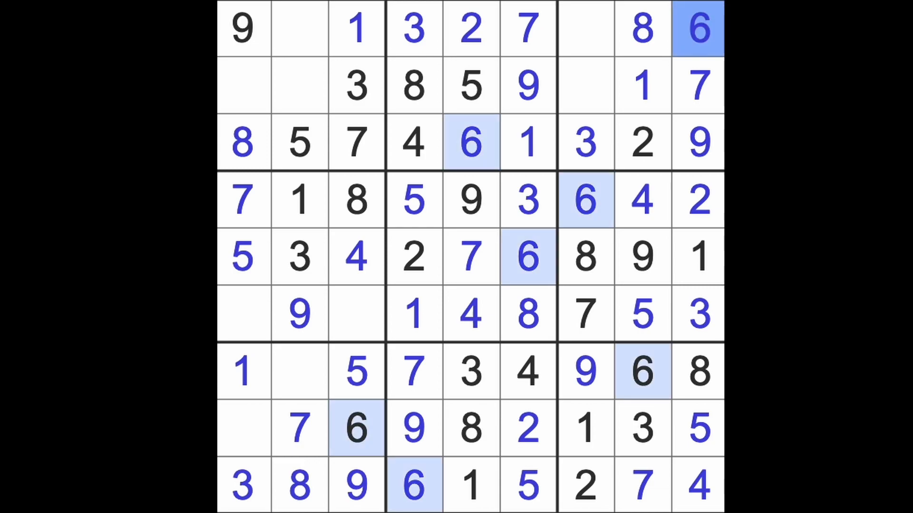
Place a 6 at row 2 column 2, a 5 at row 1 column 7, then the remaining 4s.
left_click(357, 371)
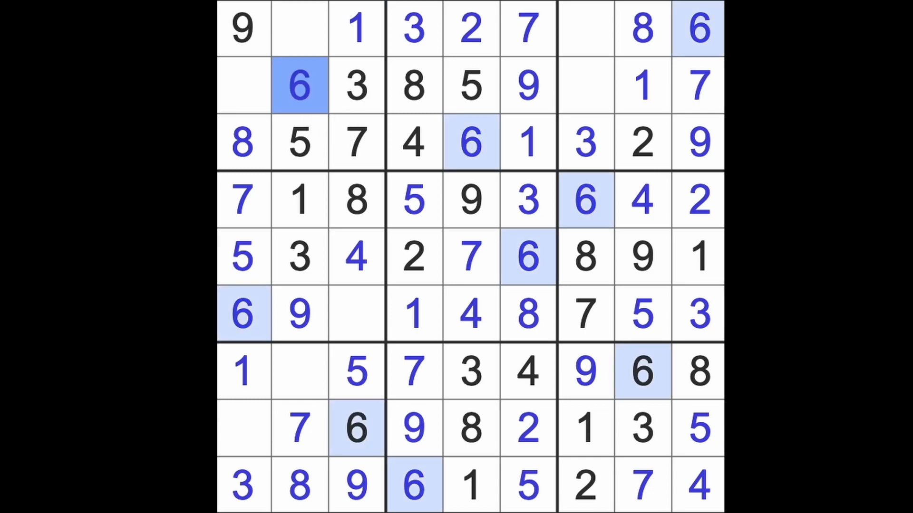
mouse_move(334, 128)
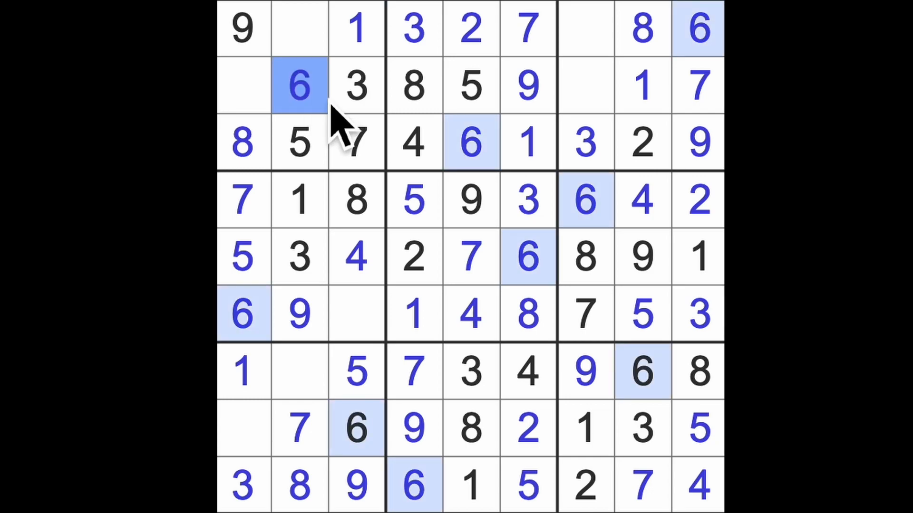
left_click(585, 85)
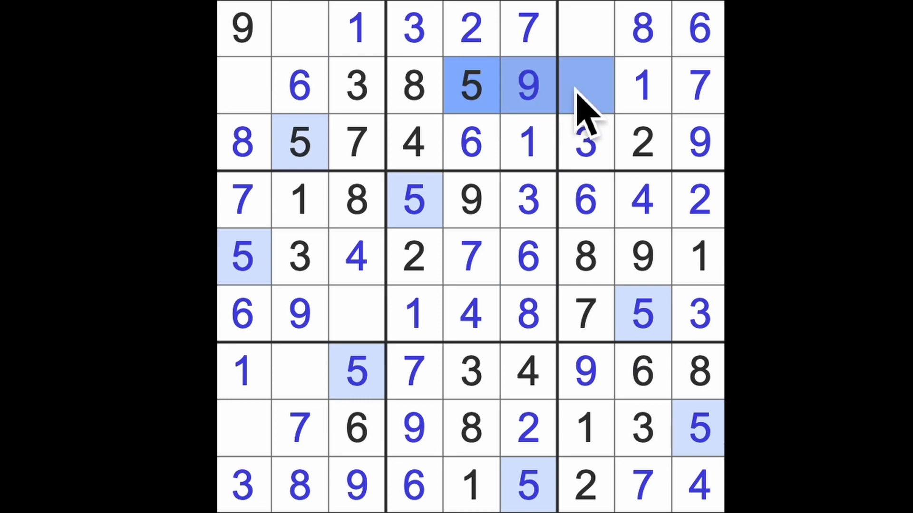
left_click(585, 28)
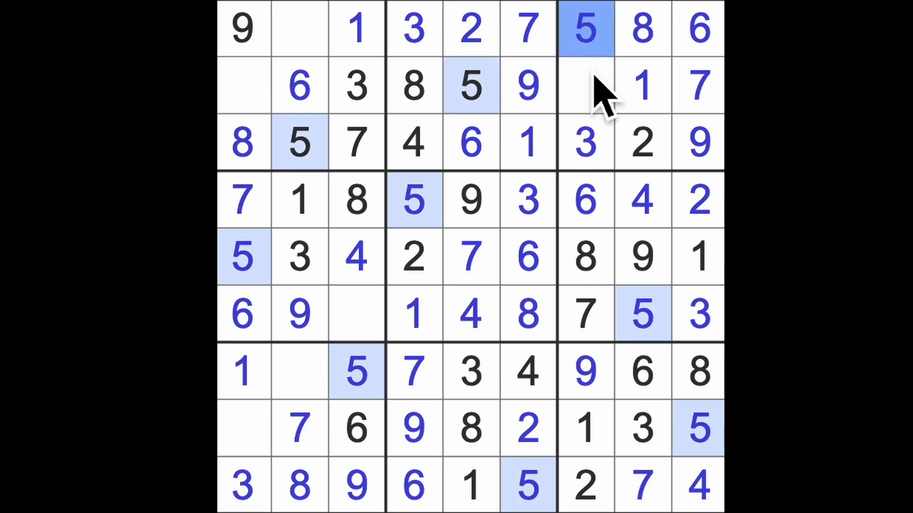
left_click(300, 29)
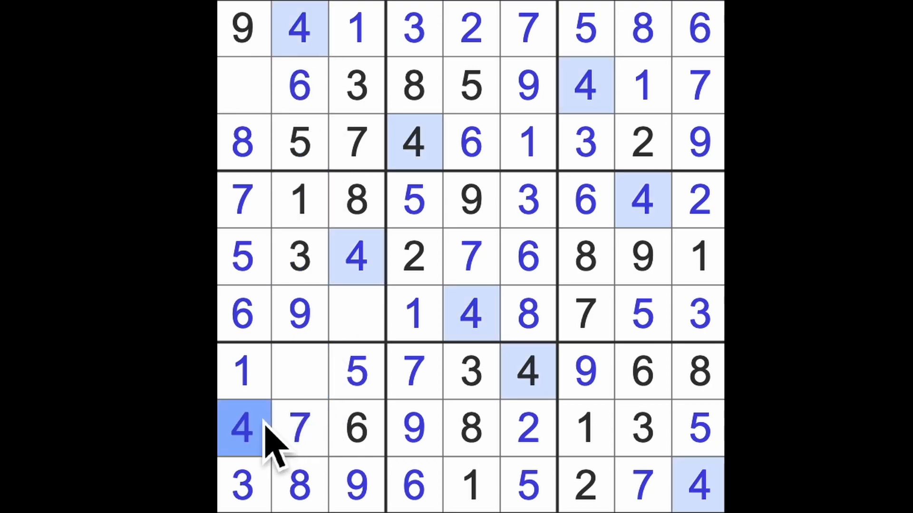
left_click(300, 372)
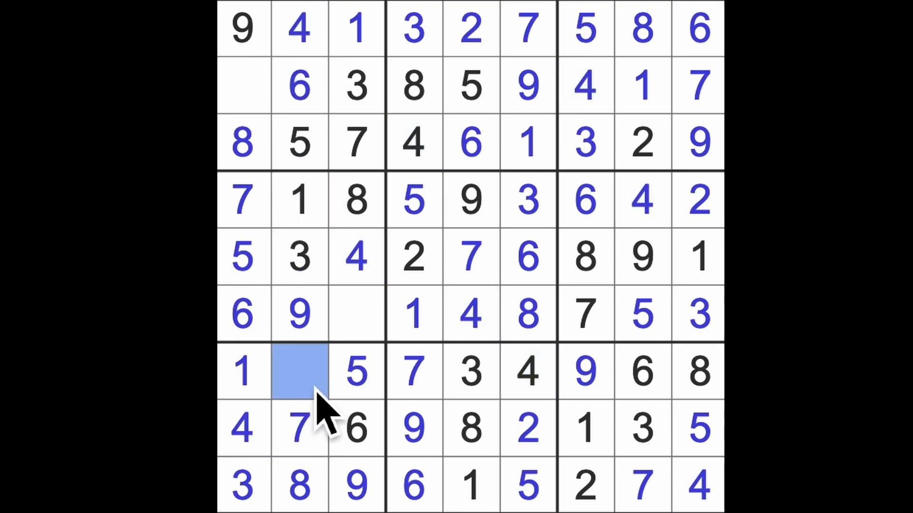